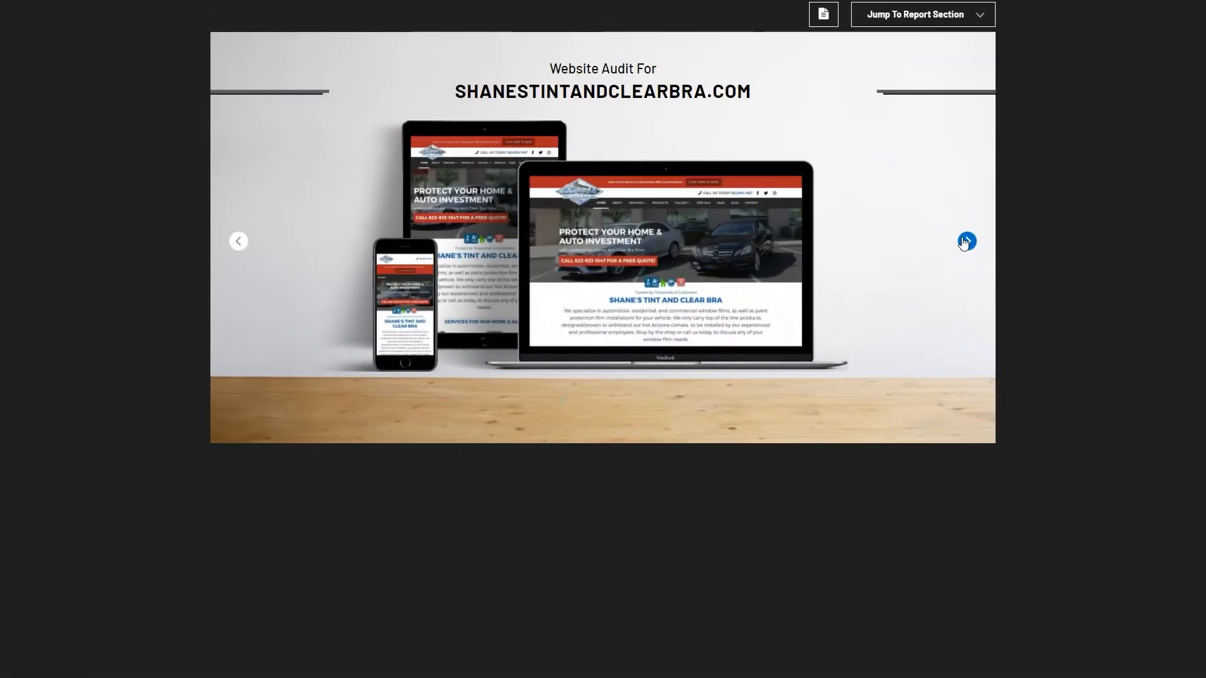
Browse through the sample report slides, then return to the Audit Dashboard.
{"action": "left_click", "coordinate": [966, 242]}
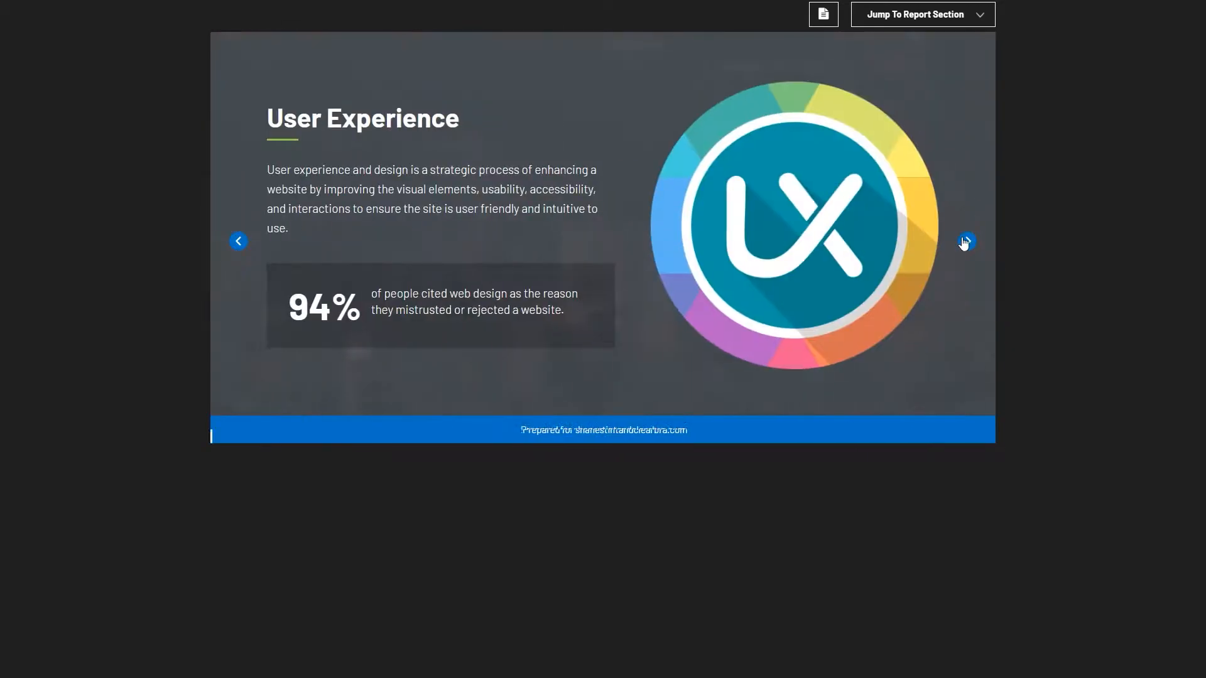
{"action": "left_click", "coordinate": [966, 244]}
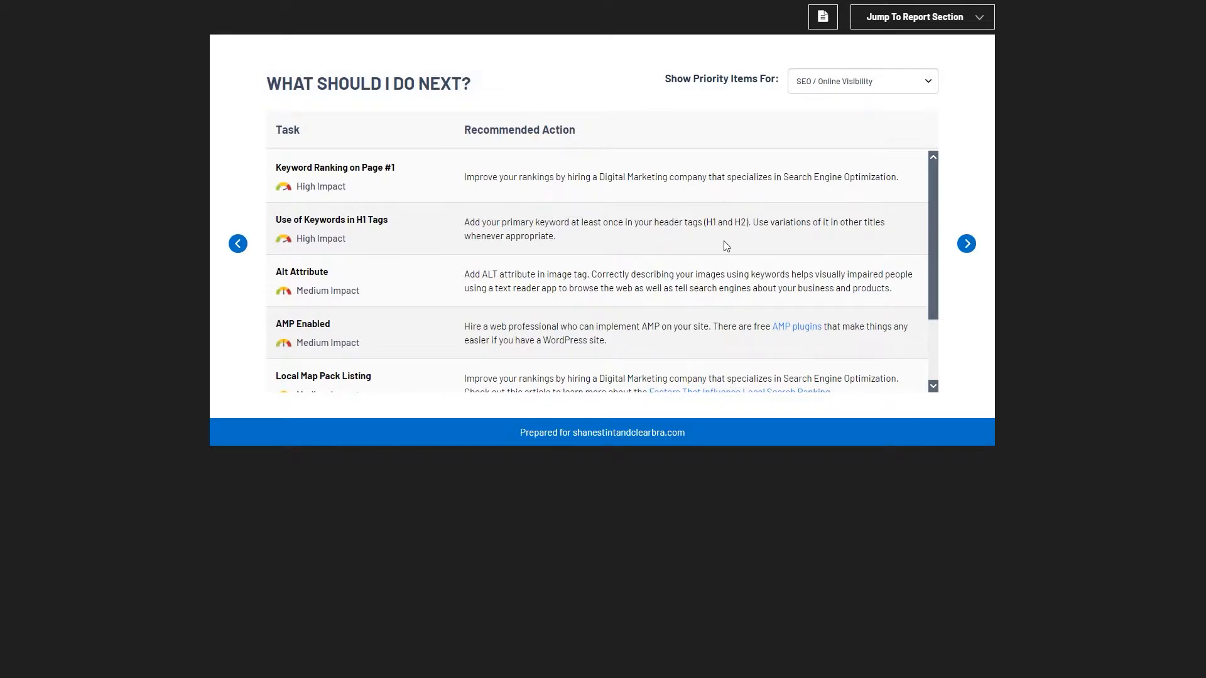
{"action": "mouse_move", "coordinate": [734, 376]}
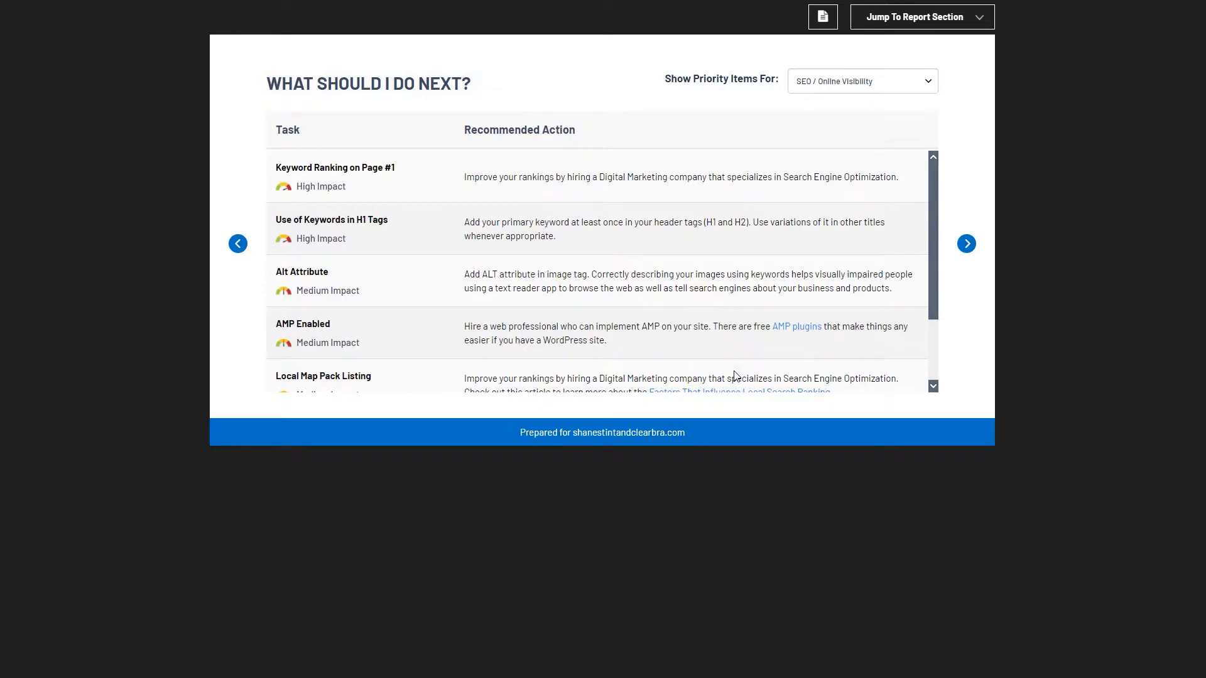
{"action": "left_click", "coordinate": [966, 243]}
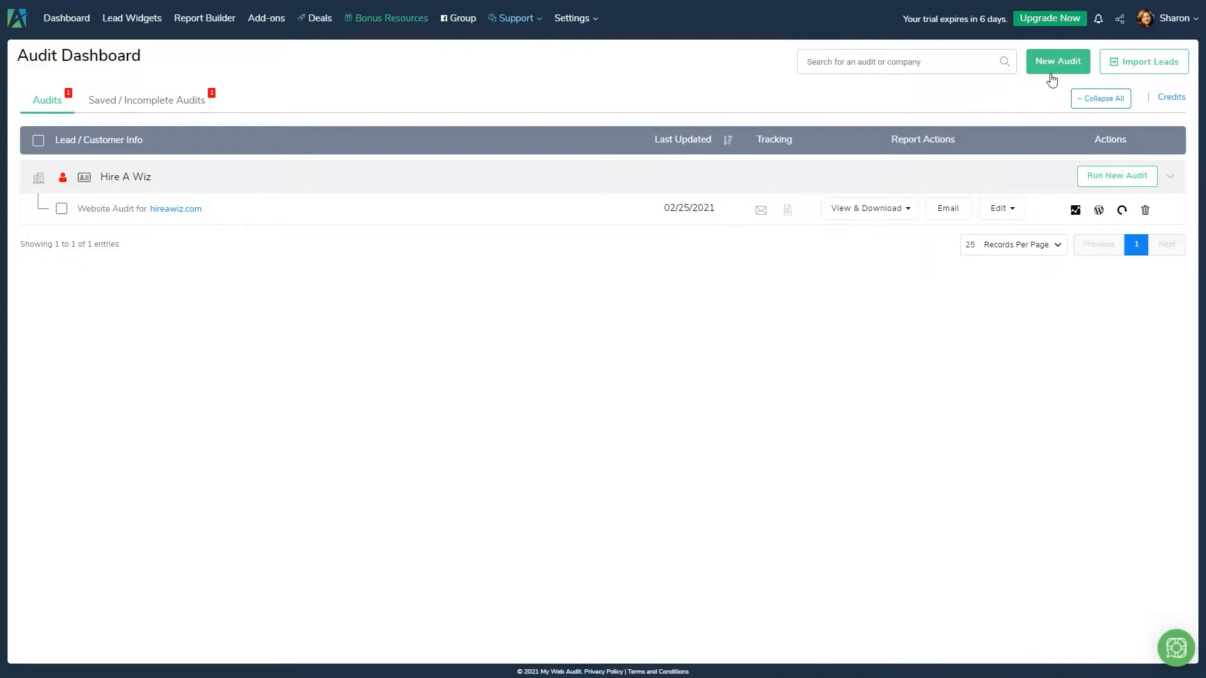
Start a new audit from the dashboard to choose a report type.
{"action": "left_click", "coordinate": [1056, 61]}
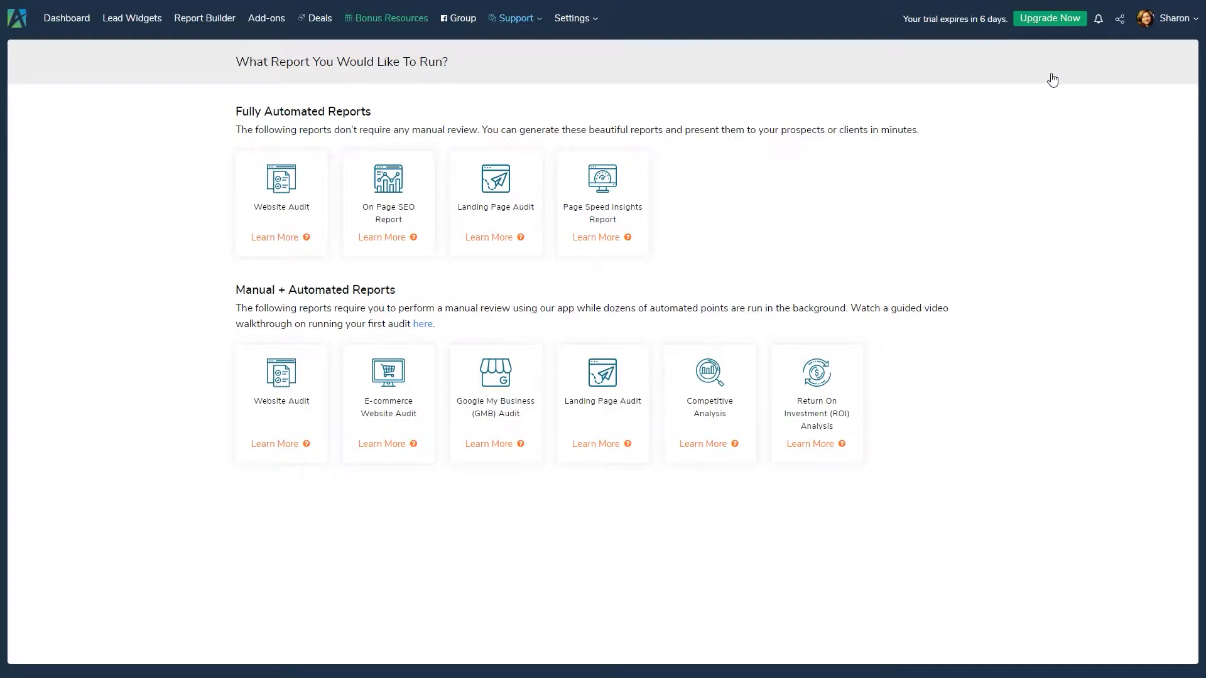
{"action": "mouse_move", "coordinate": [564, 255]}
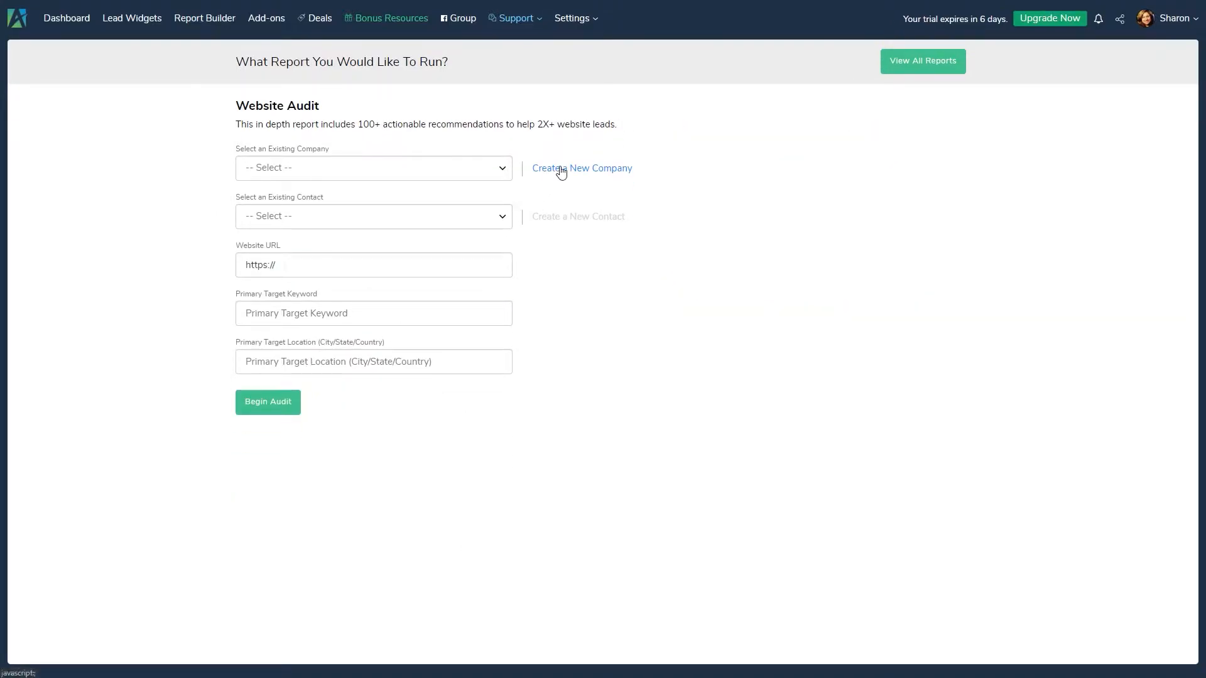
Create the company Shane's Tint & Clear Bra from its Google match and save it.
{"action": "left_click", "coordinate": [582, 167]}
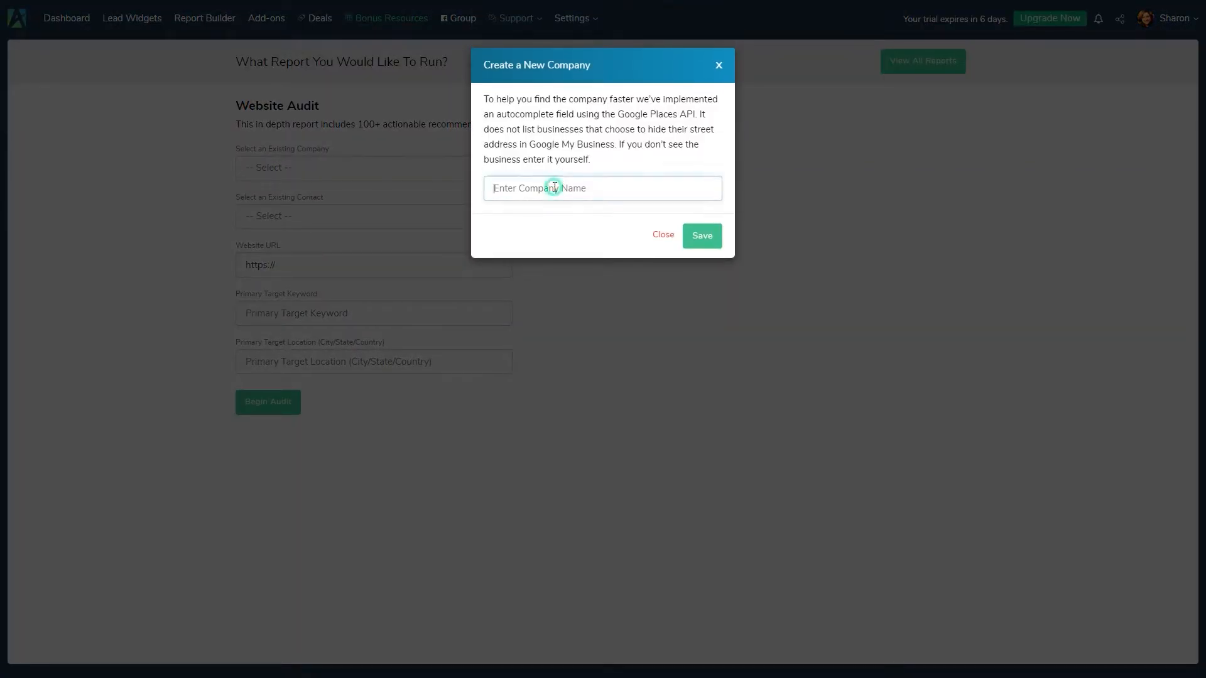
{"action": "type", "text": "Shane's Tint & Clear Bra"}
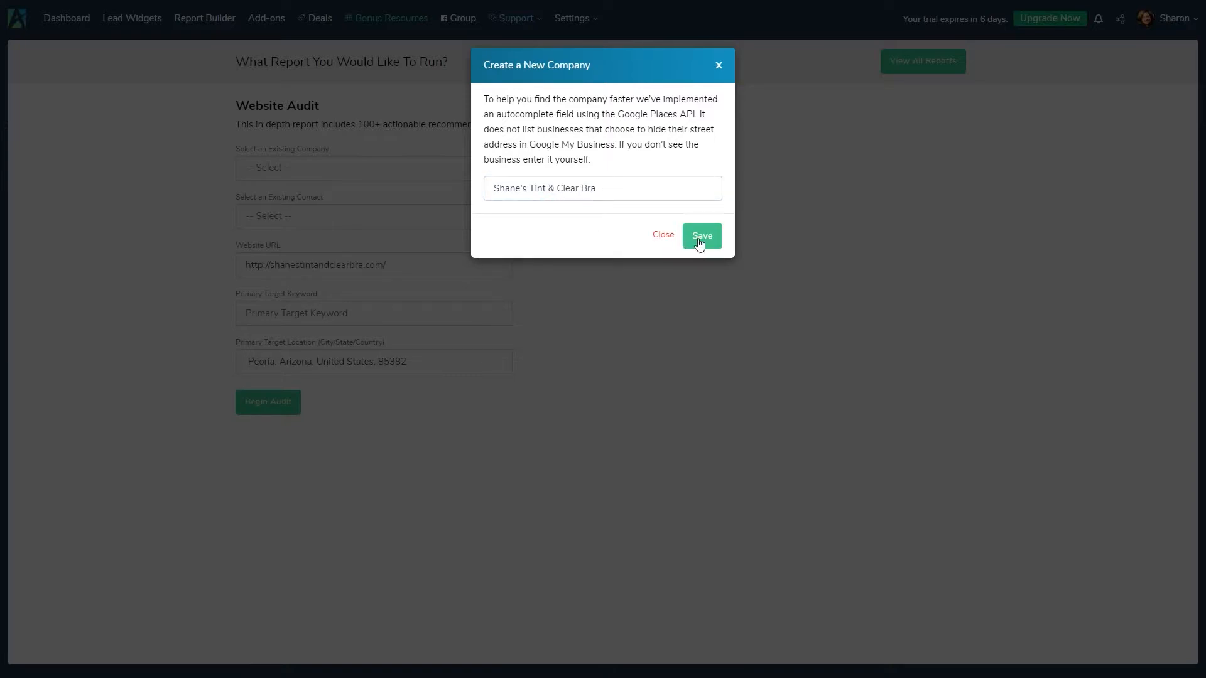
{"action": "left_click", "coordinate": [700, 235]}
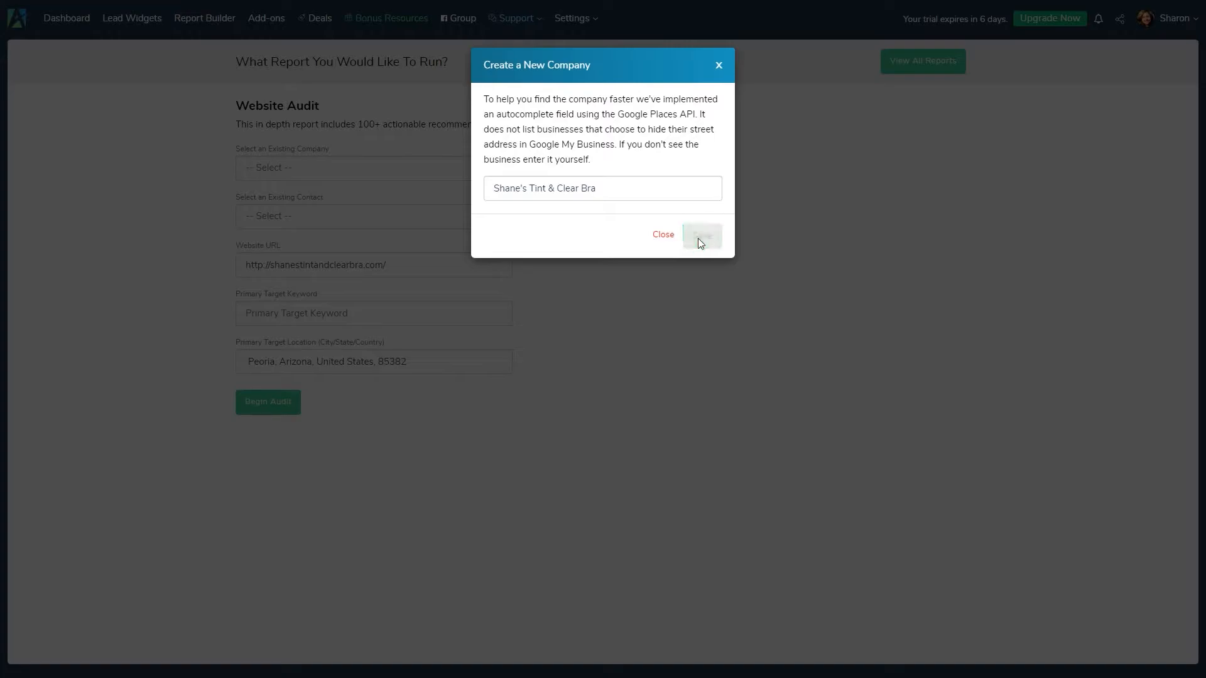
{"action": "left_click", "coordinate": [700, 235]}
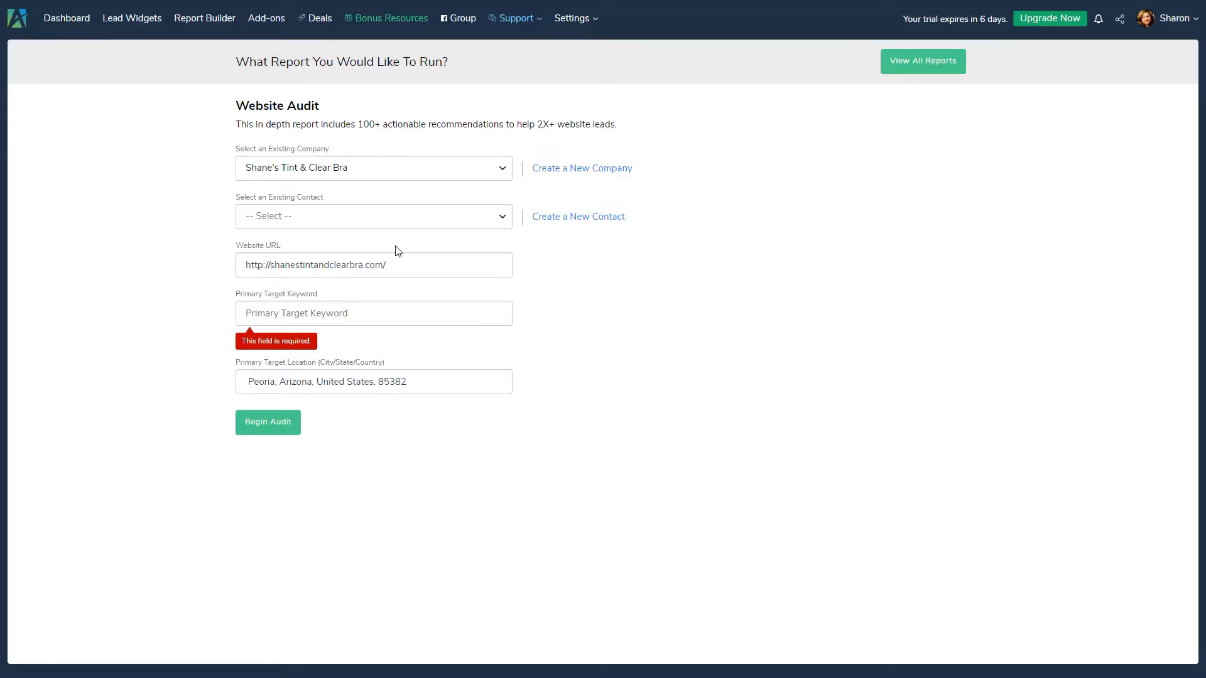
Create contact John with his email and phone 1234 5678 and attach it to the audit.
{"action": "left_click", "coordinate": [578, 216]}
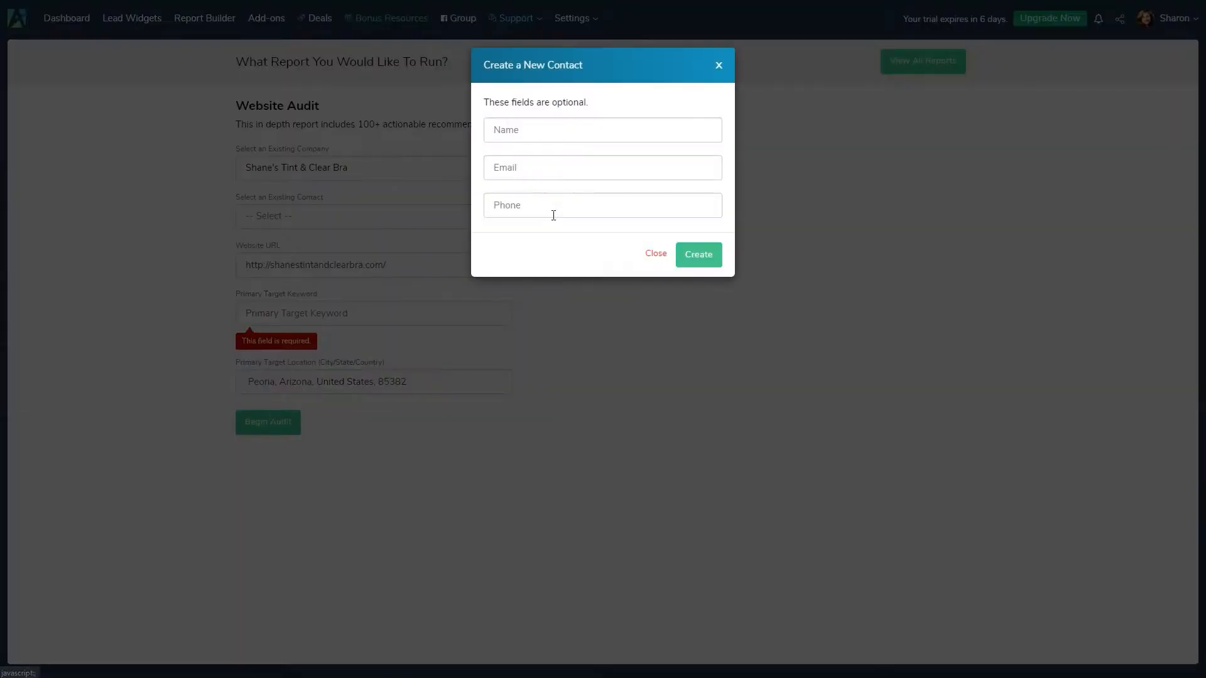
{"action": "type", "text": "J"}
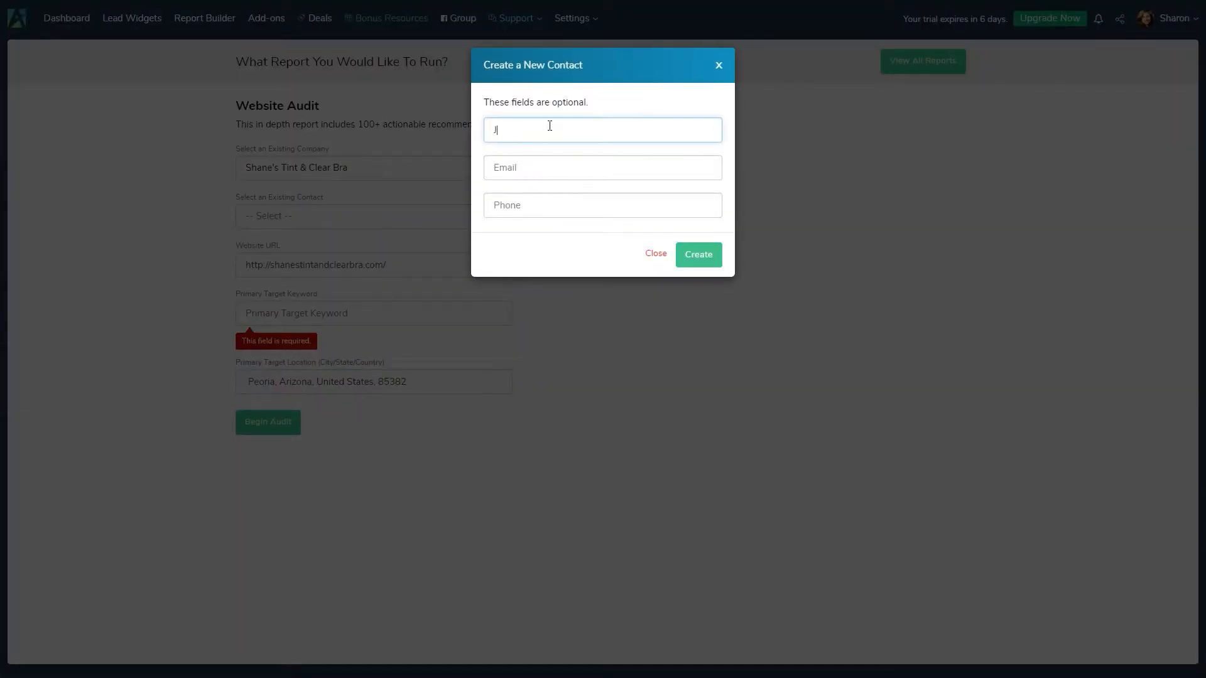
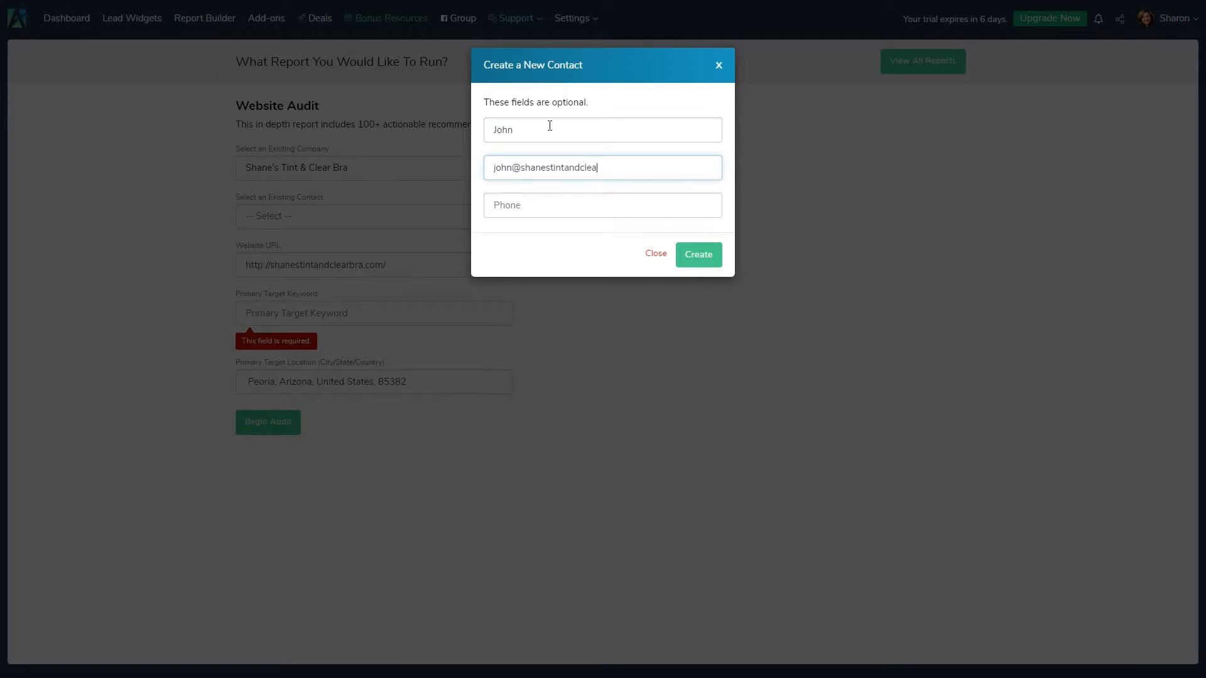
{"action": "type", "text": "1234"}
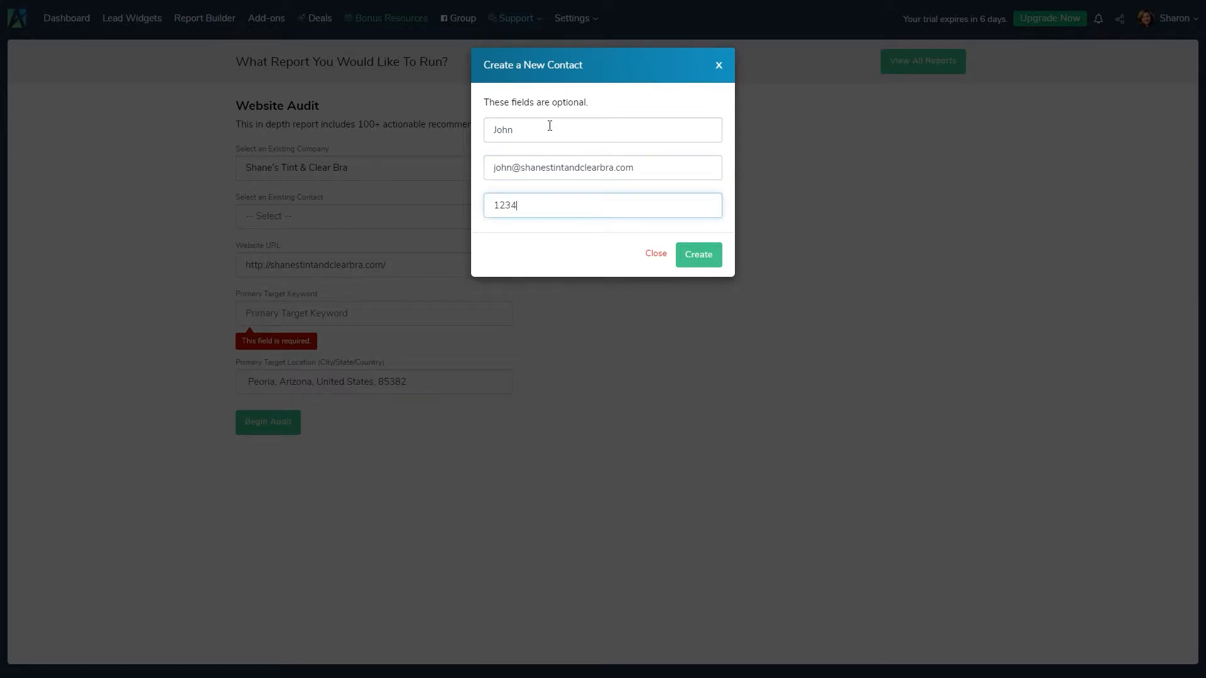
{"action": "type", "text": "5678"}
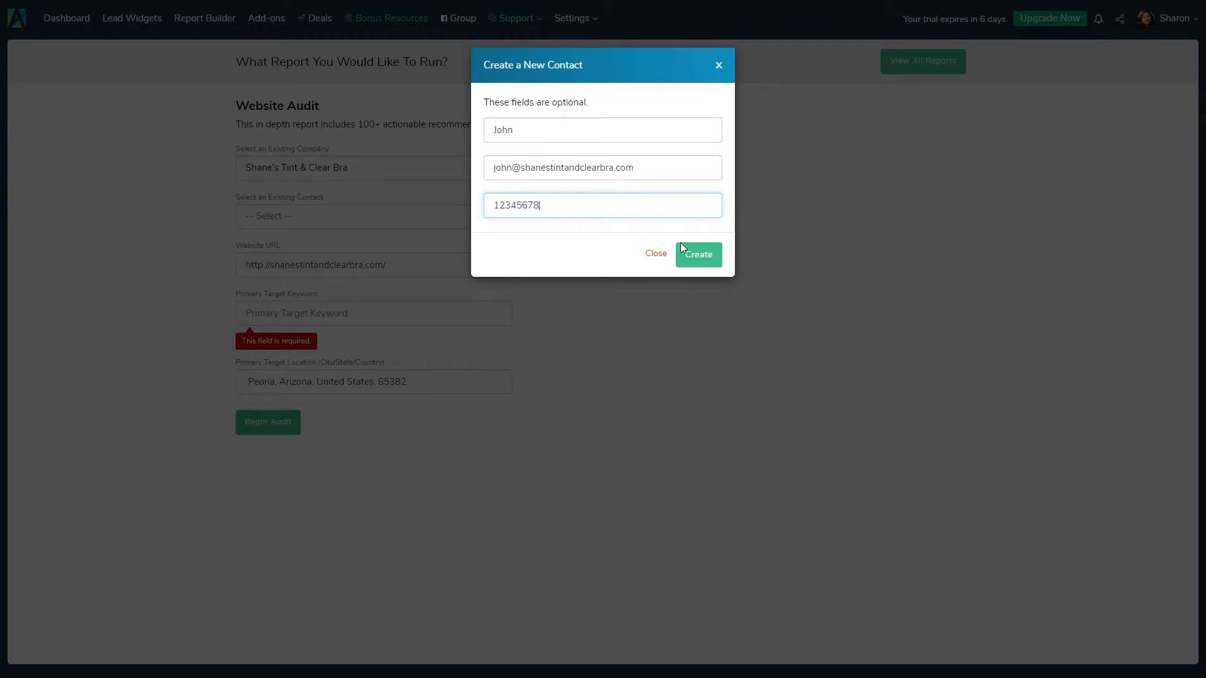
{"action": "left_click", "coordinate": [697, 254]}
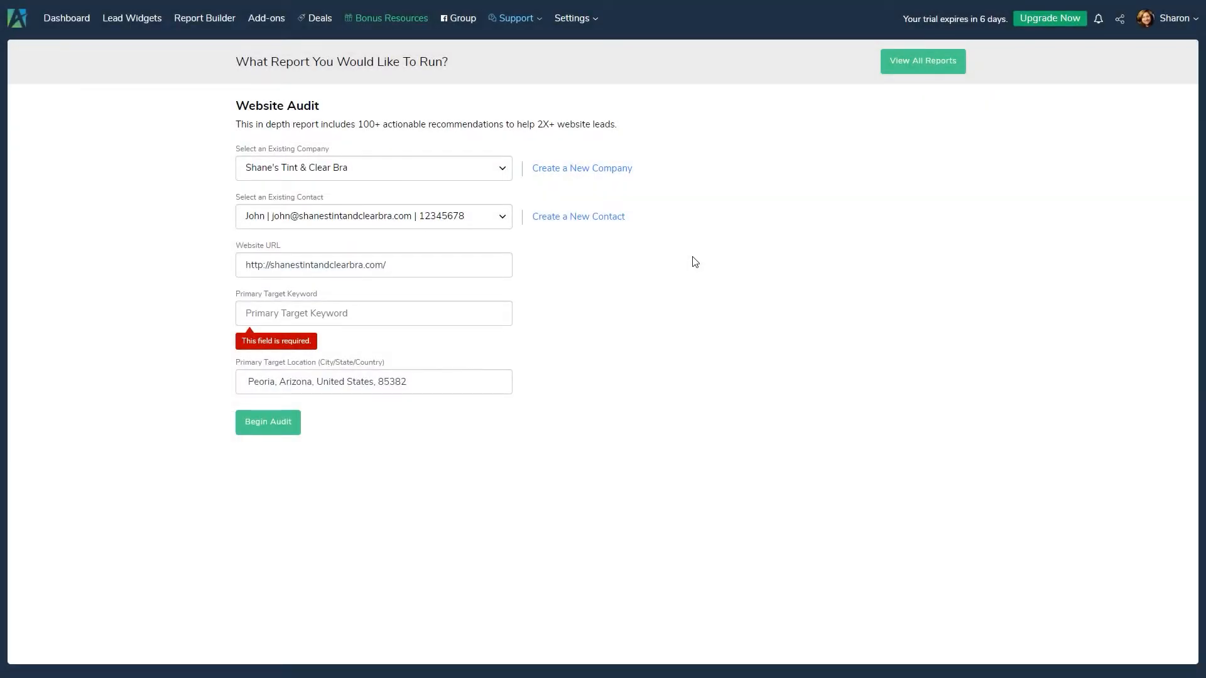
Set the primary target keyword to 'tint'.
{"action": "left_click", "coordinate": [373, 265]}
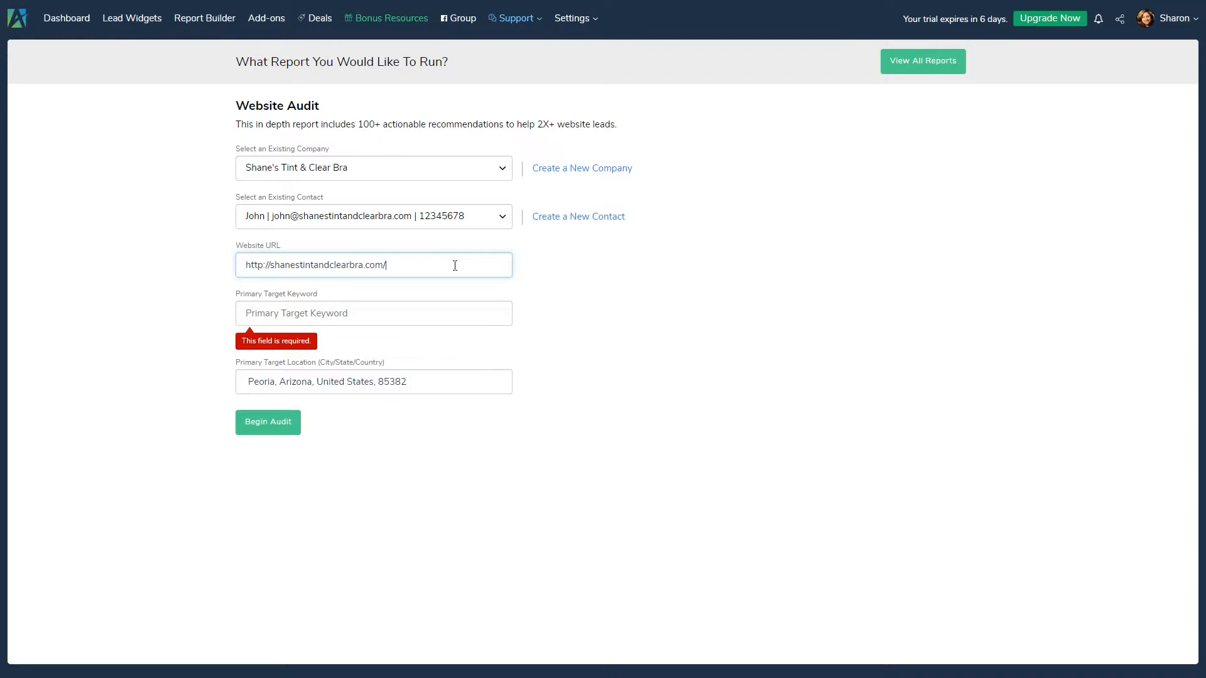
{"action": "type", "text": "tin"}
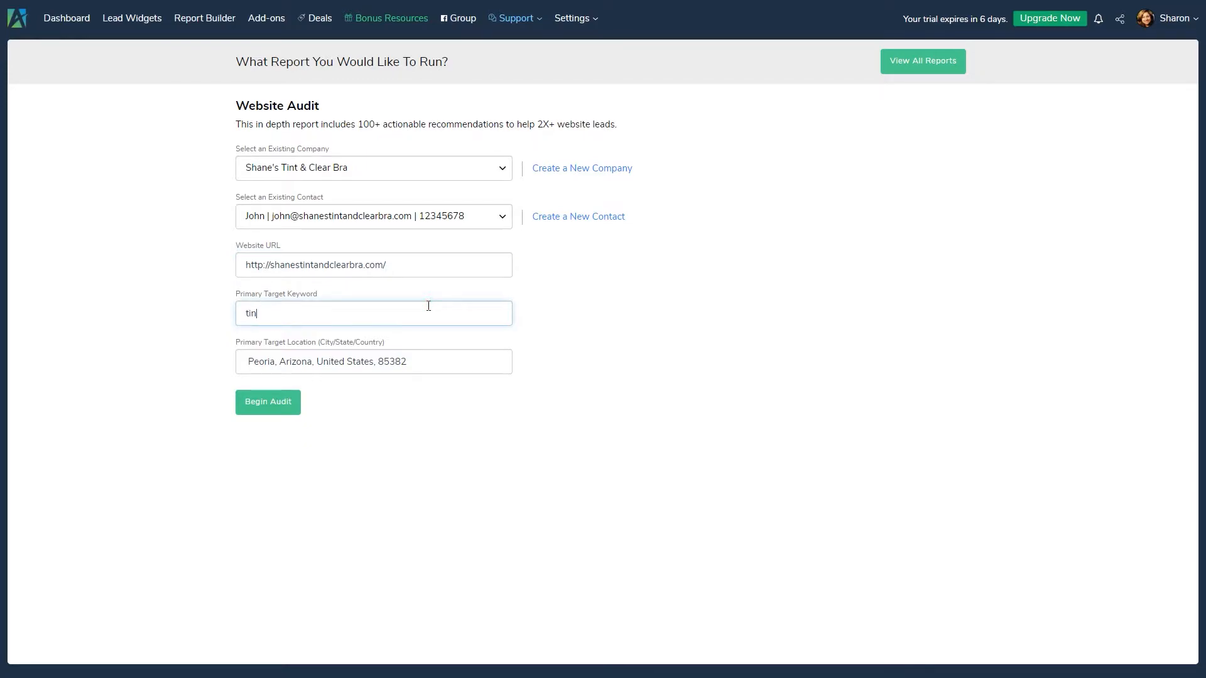
{"action": "type", "text": "t"}
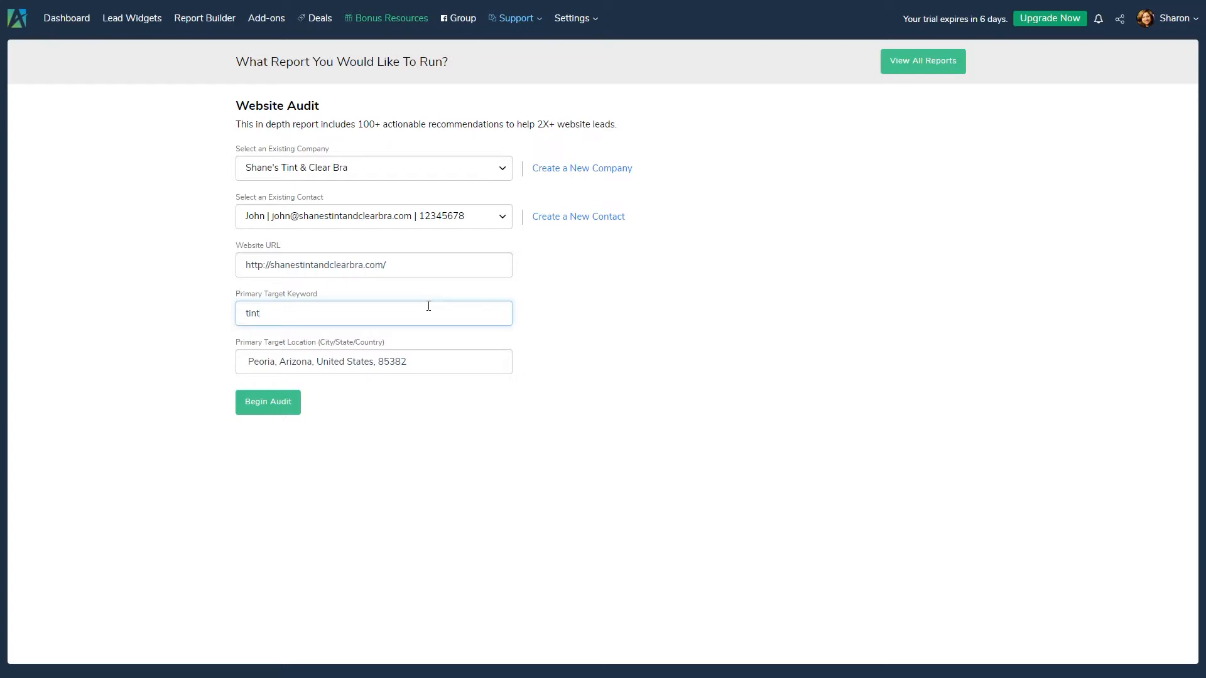
Choose Peoria, Arizona as the target location and begin the audit.
{"action": "left_click", "coordinate": [373, 361]}
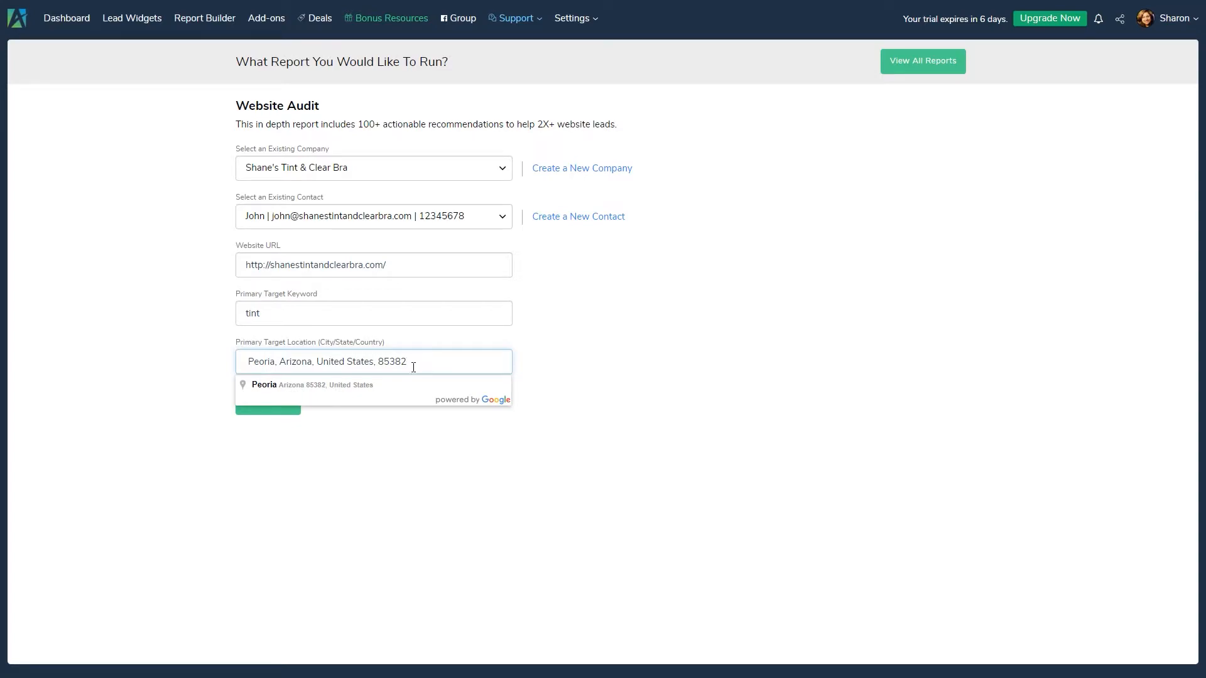
{"action": "mouse_move", "coordinate": [391, 391]}
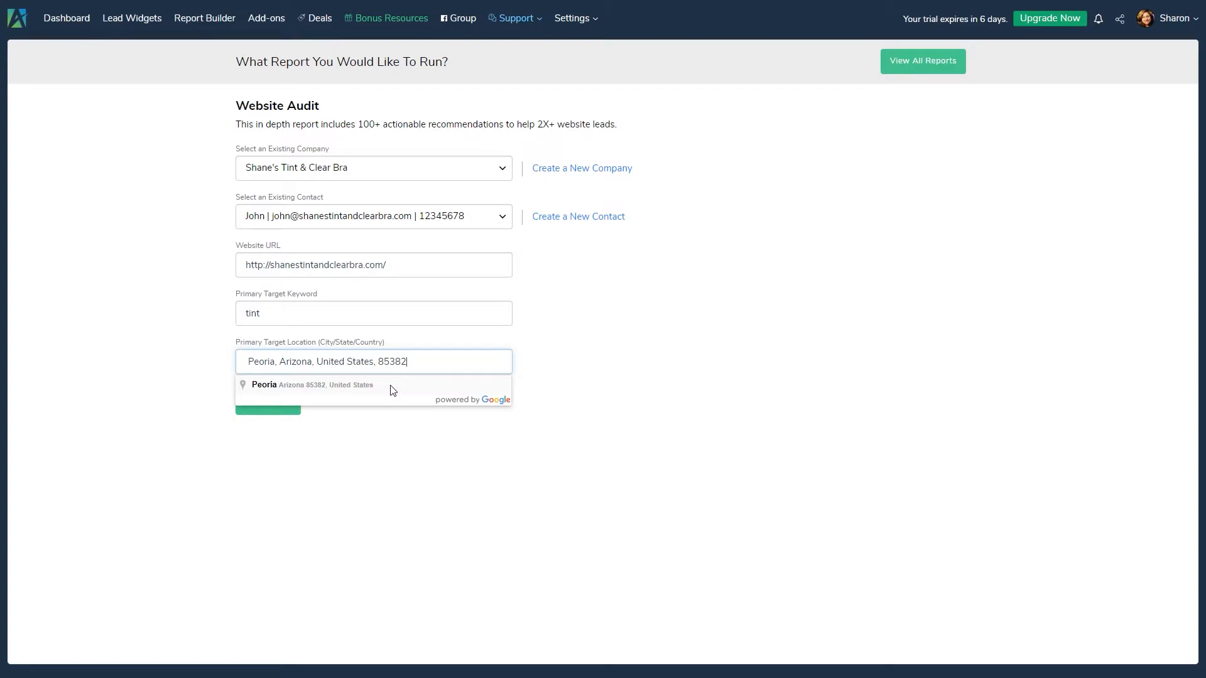
{"action": "left_click", "coordinate": [311, 384]}
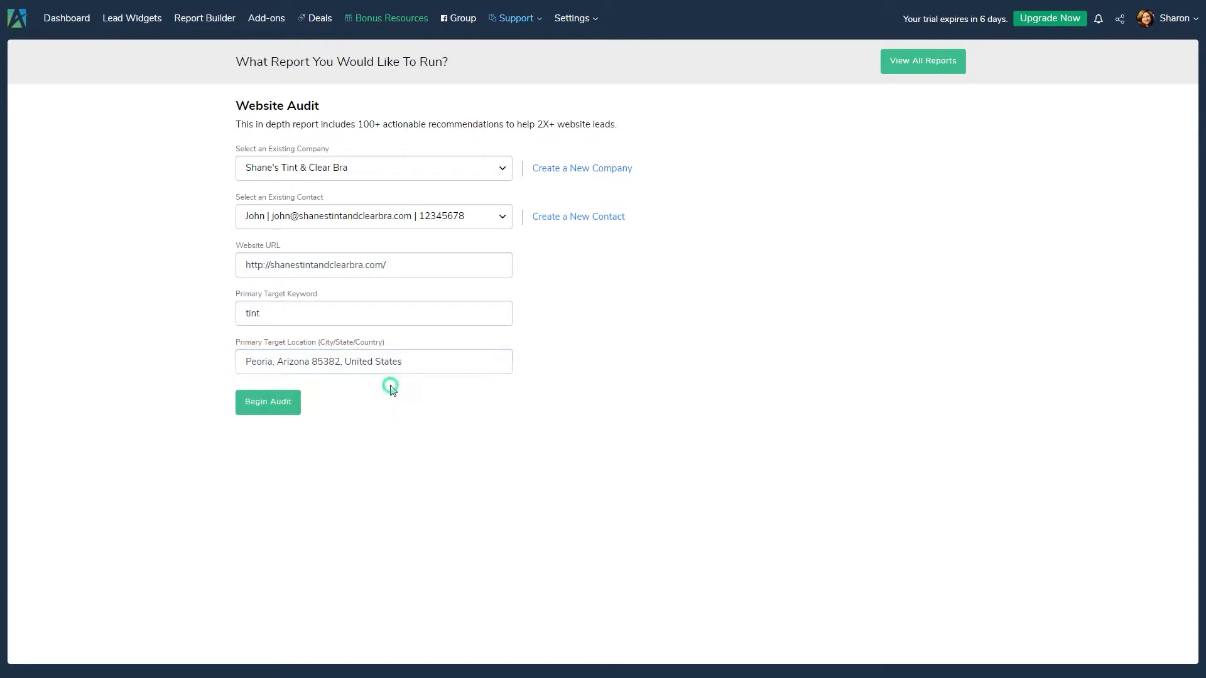
{"action": "left_click", "coordinate": [373, 362]}
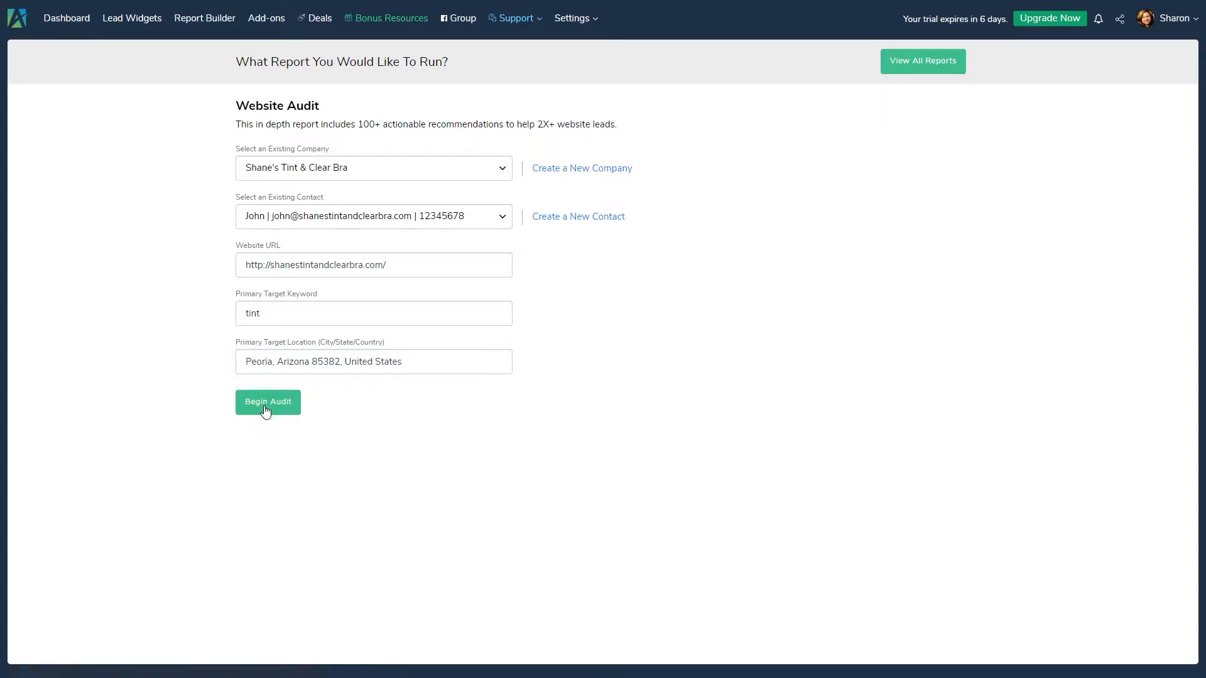
{"action": "left_click", "coordinate": [268, 402]}
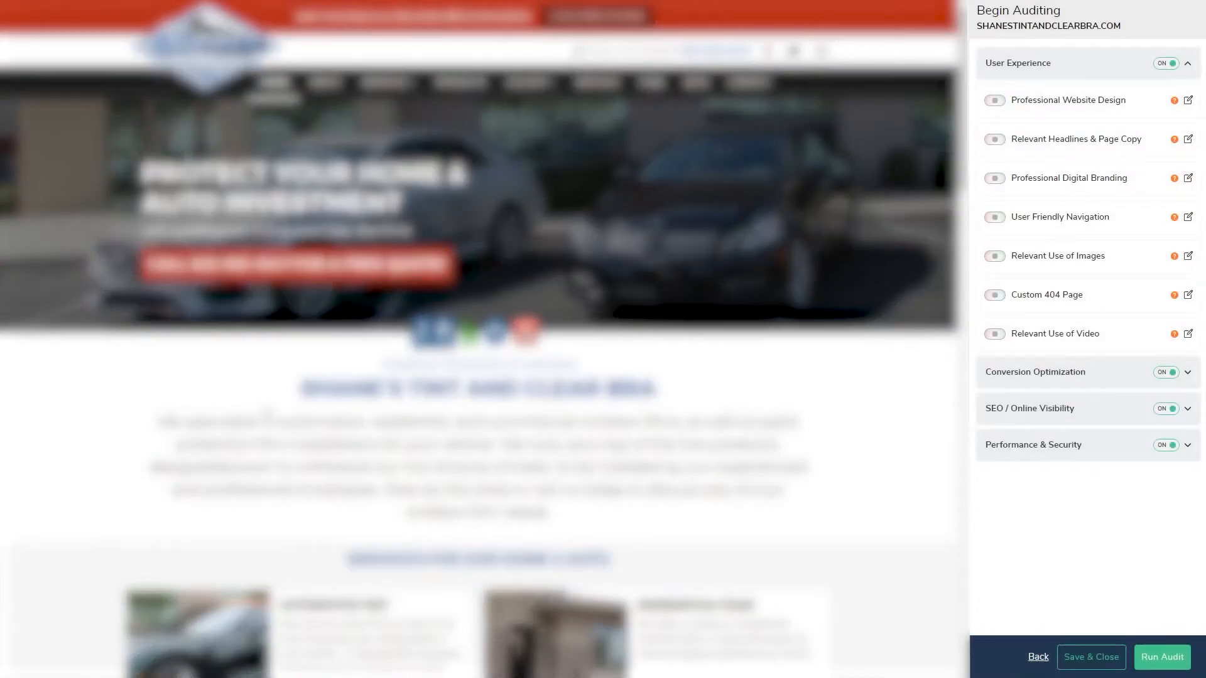
Collapse the User Experience checklist so only the four categories show.
{"action": "left_click", "coordinate": [1160, 657]}
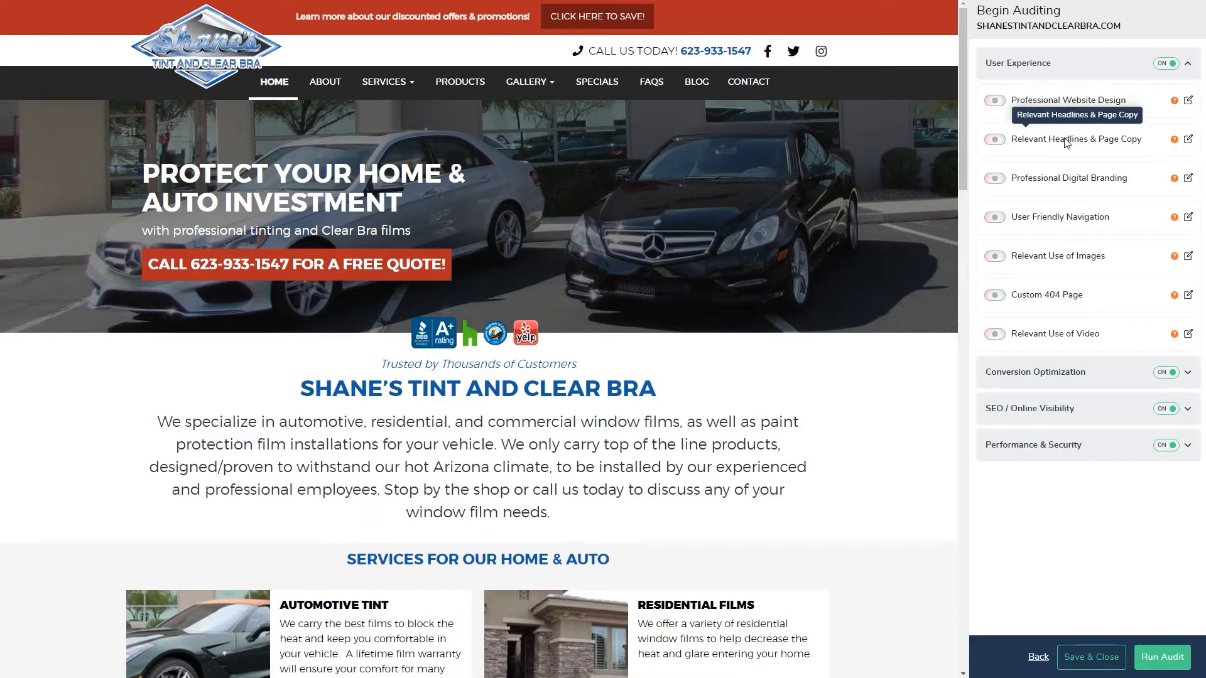
{"action": "mouse_move", "coordinate": [1065, 211]}
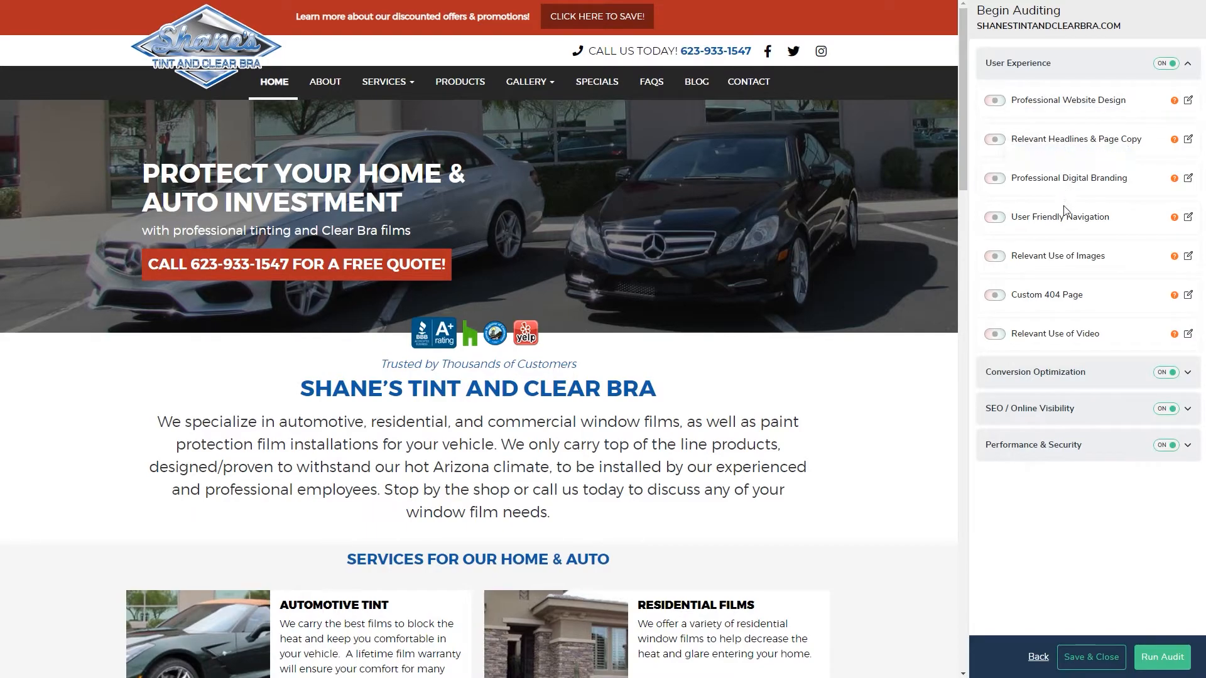
{"action": "left_click", "coordinate": [1189, 63]}
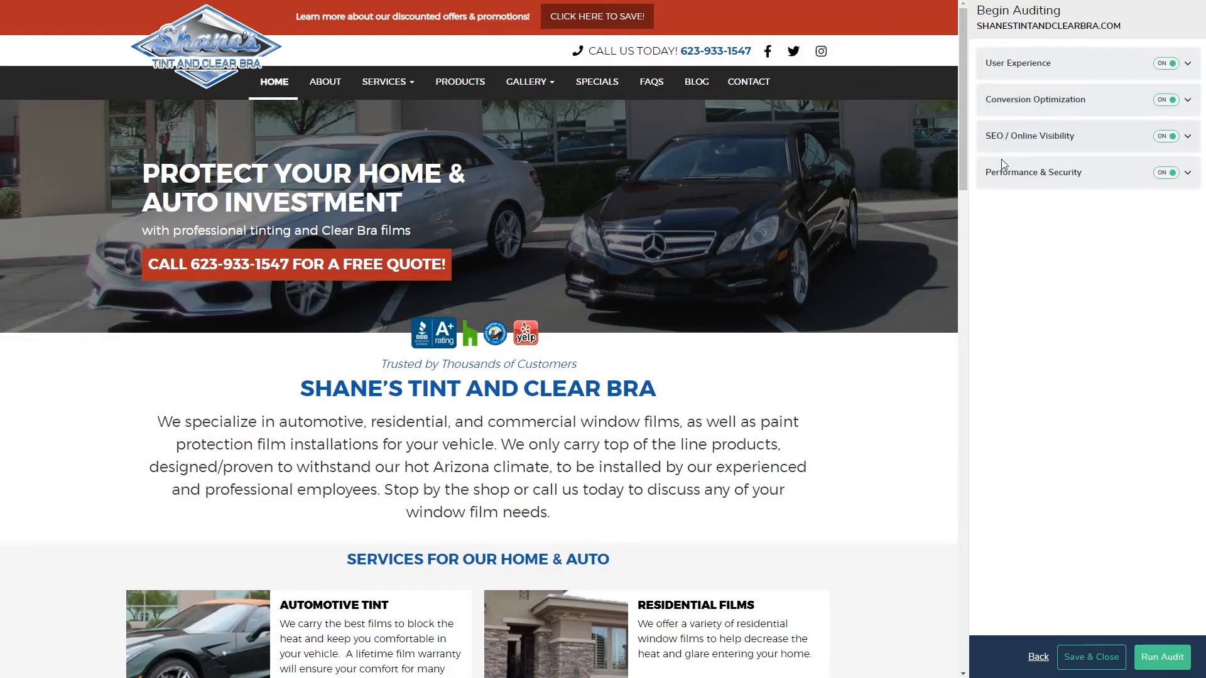
{"action": "mouse_move", "coordinate": [1003, 185]}
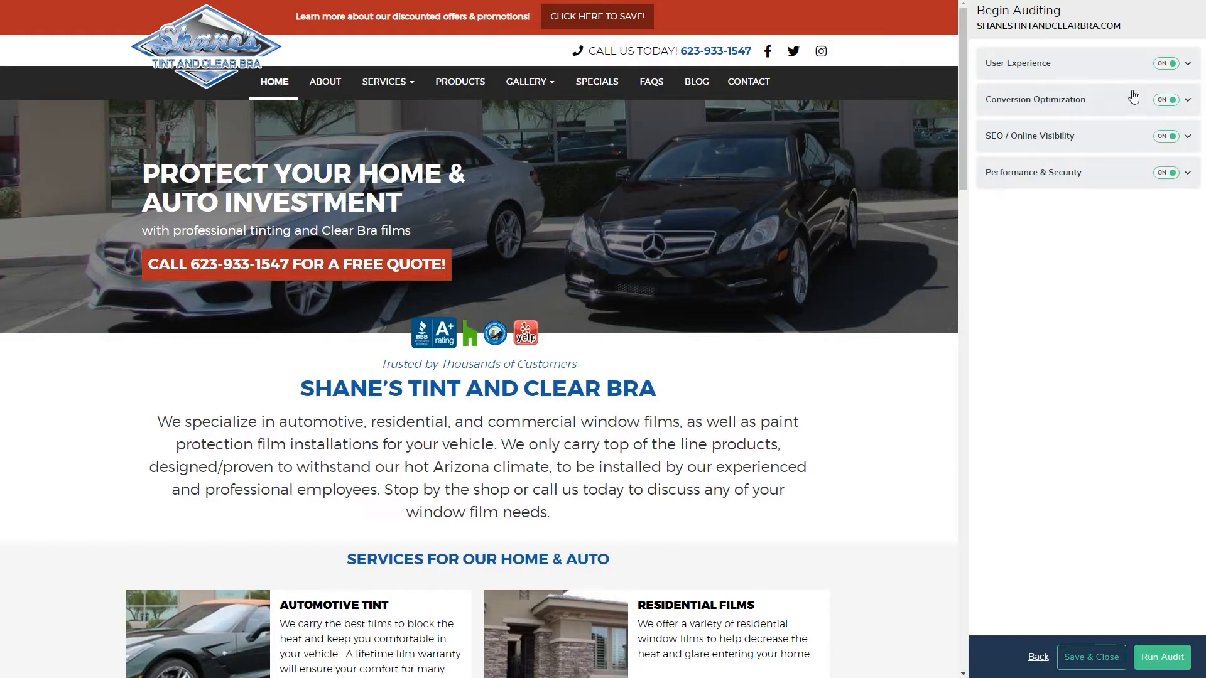
Toggle User Experience off and back on, revealing its seven individual checks.
{"action": "left_click", "coordinate": [1170, 63]}
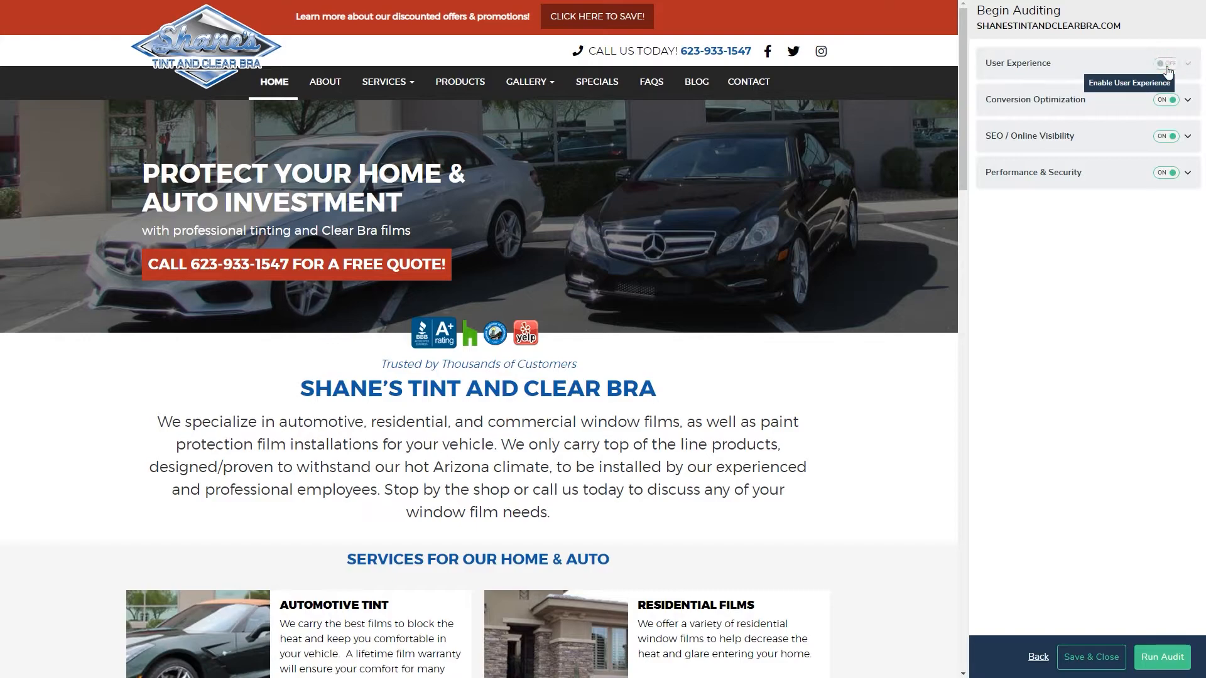
{"action": "left_click", "coordinate": [1165, 63]}
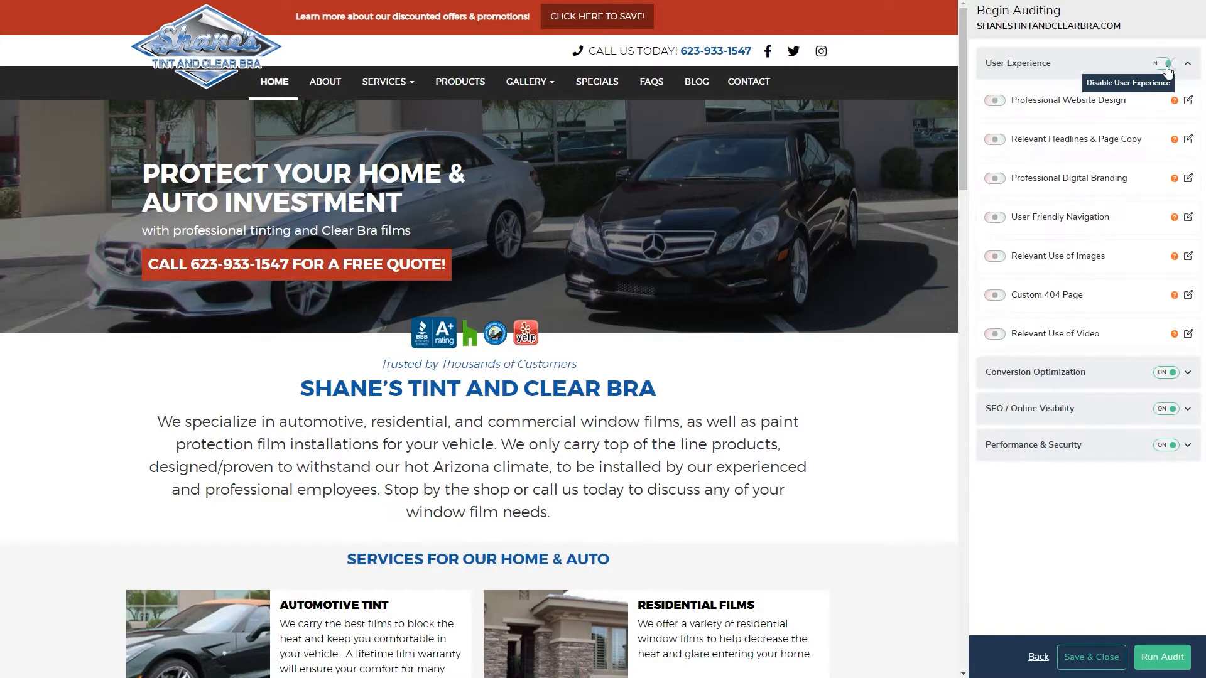
{"action": "left_click", "coordinate": [1166, 63]}
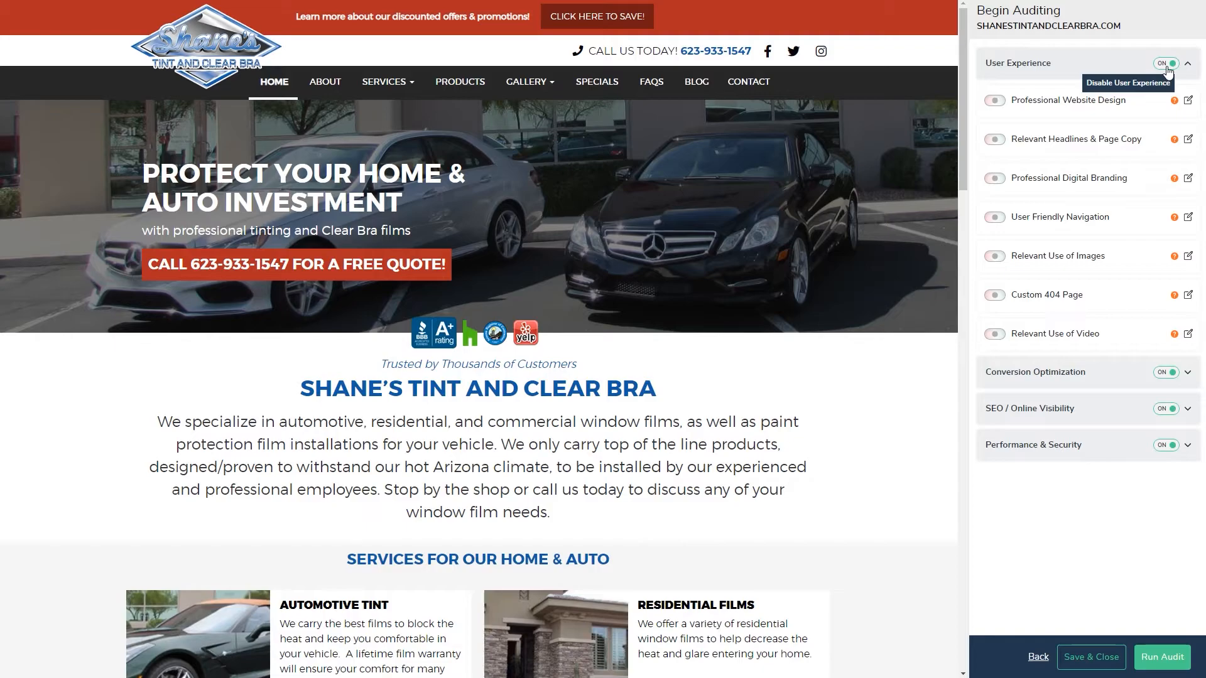
{"action": "mouse_move", "coordinate": [1163, 70]}
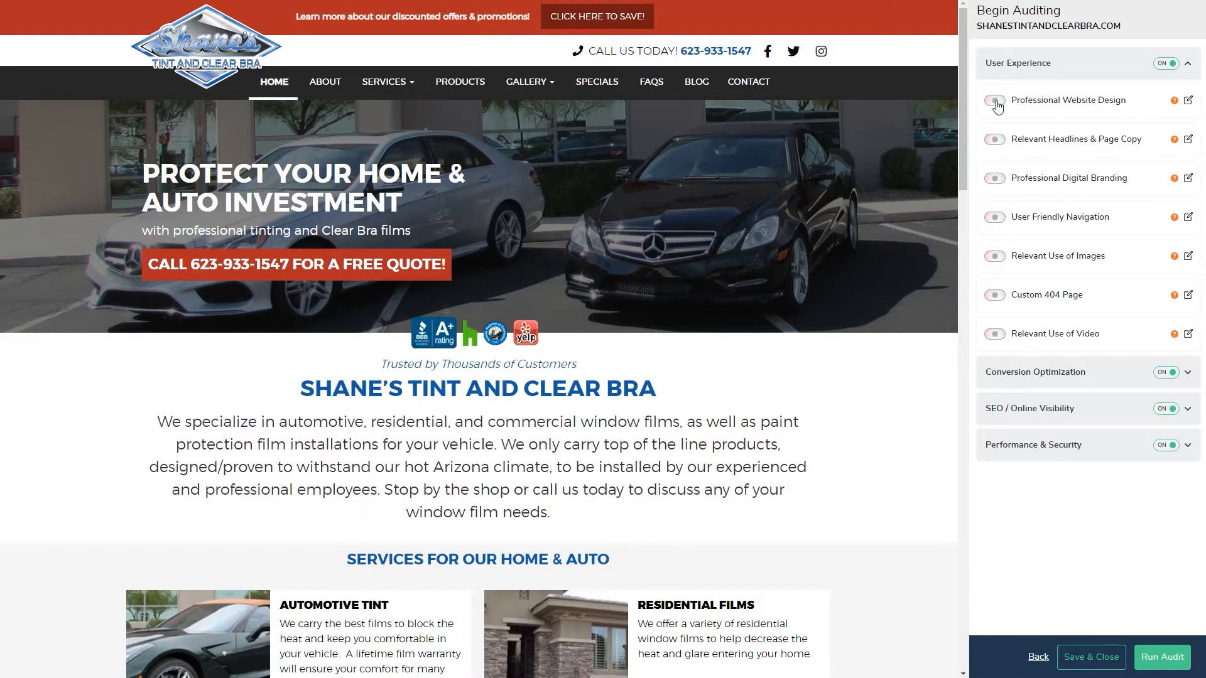
{"action": "mouse_move", "coordinate": [995, 106]}
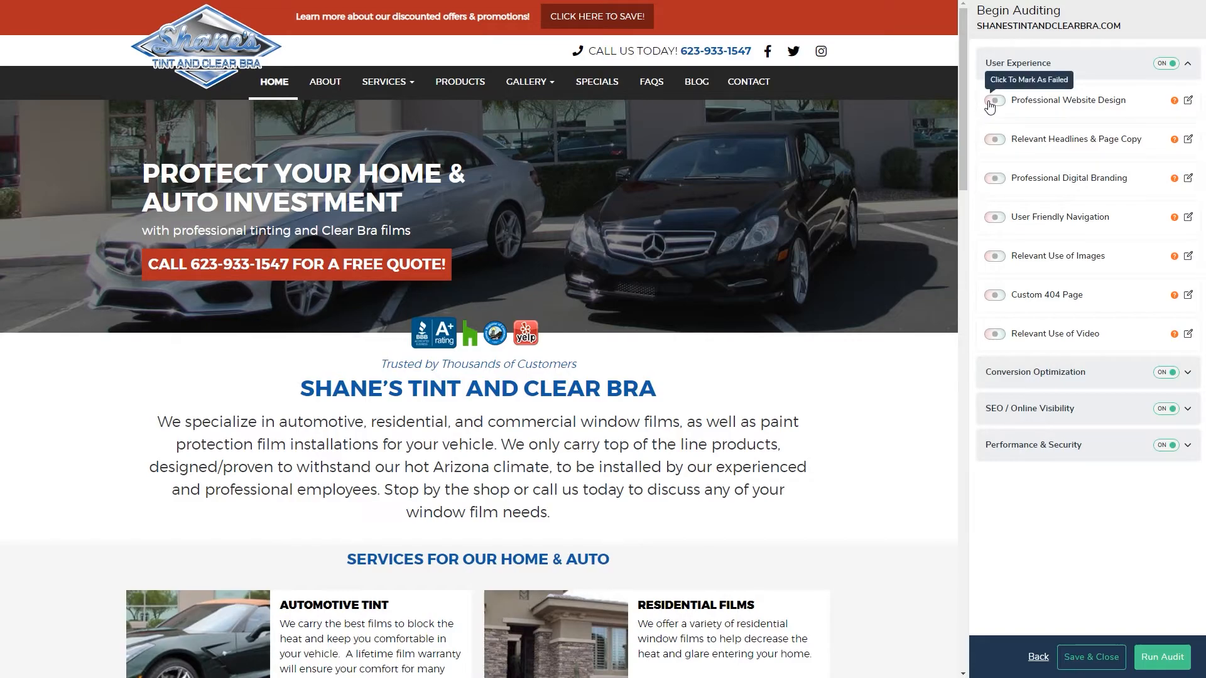
Switch Professional Website Design between failed and passed, then reset its result.
{"action": "left_click", "coordinate": [994, 101]}
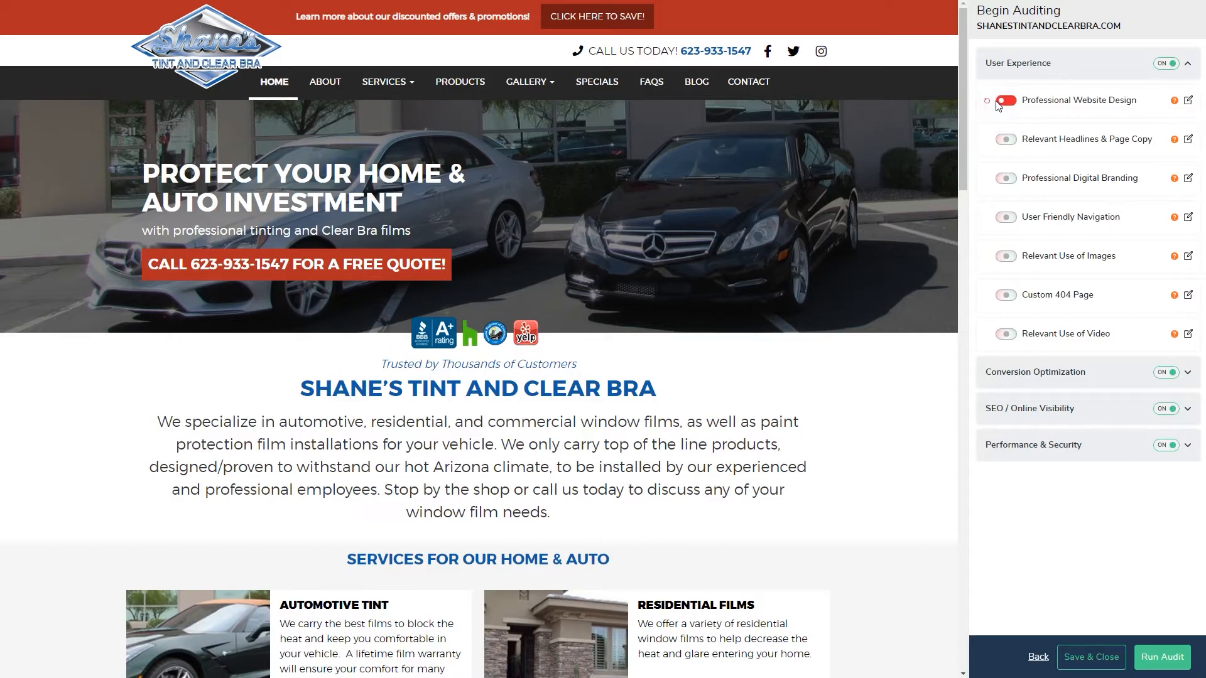
{"action": "mouse_move", "coordinate": [1005, 101]}
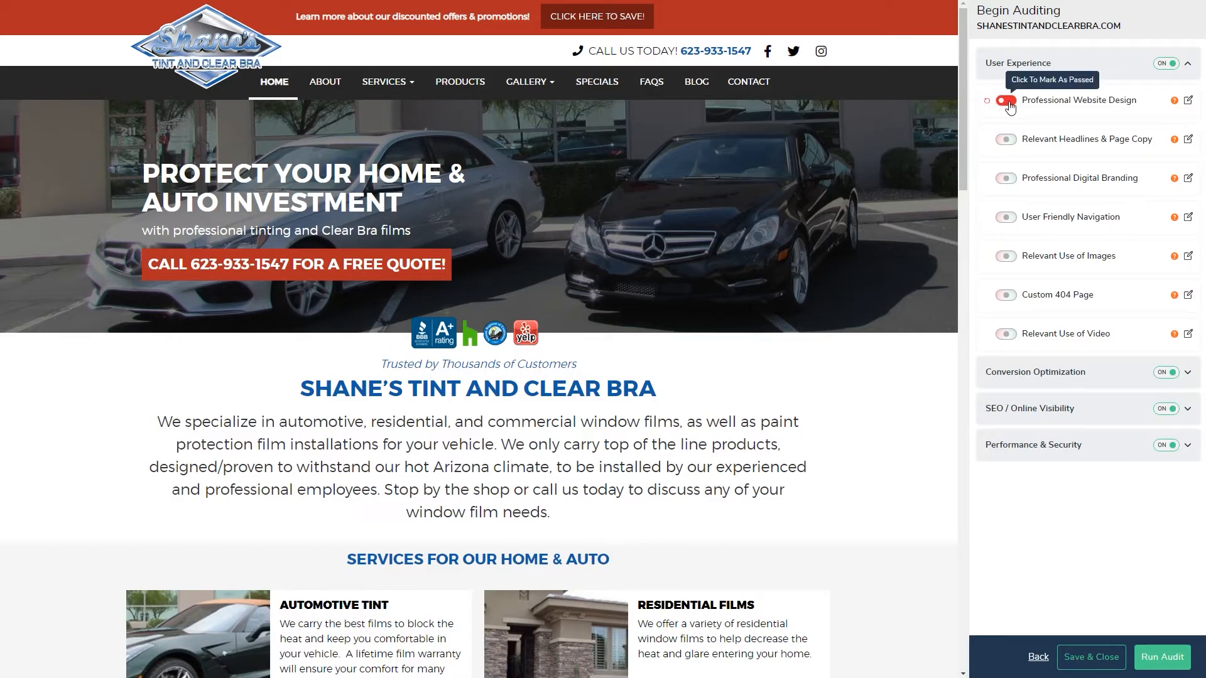
{"action": "left_click", "coordinate": [1005, 100]}
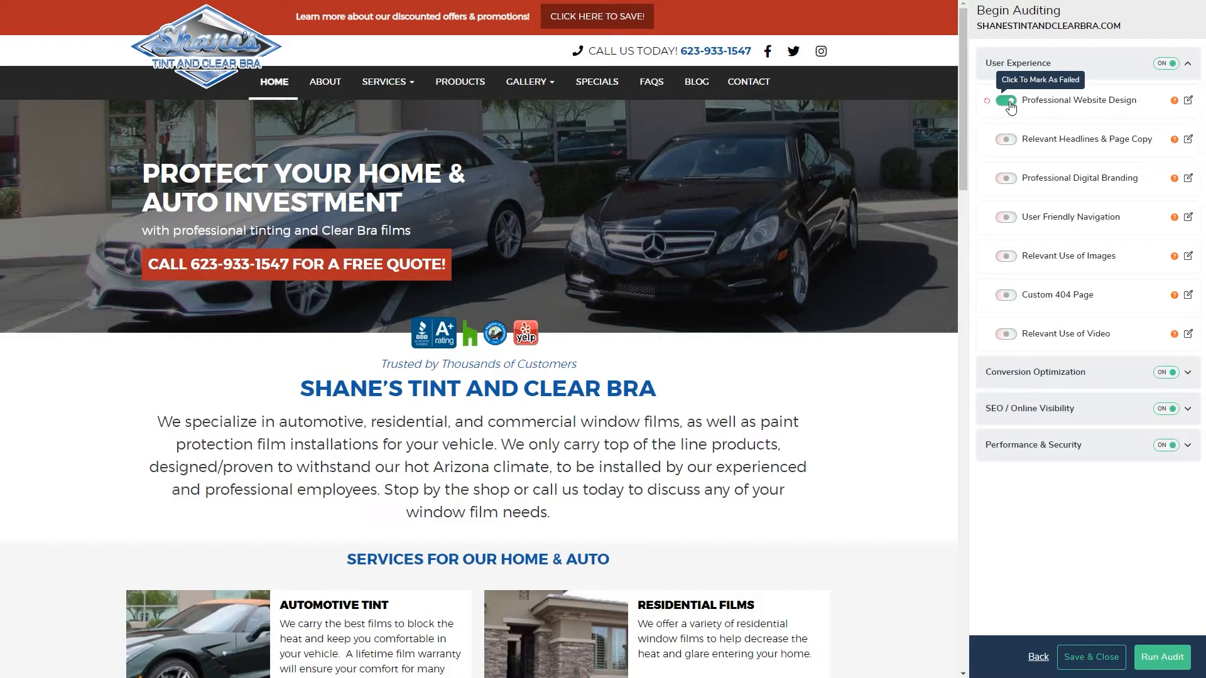
{"action": "left_click", "coordinate": [1004, 101]}
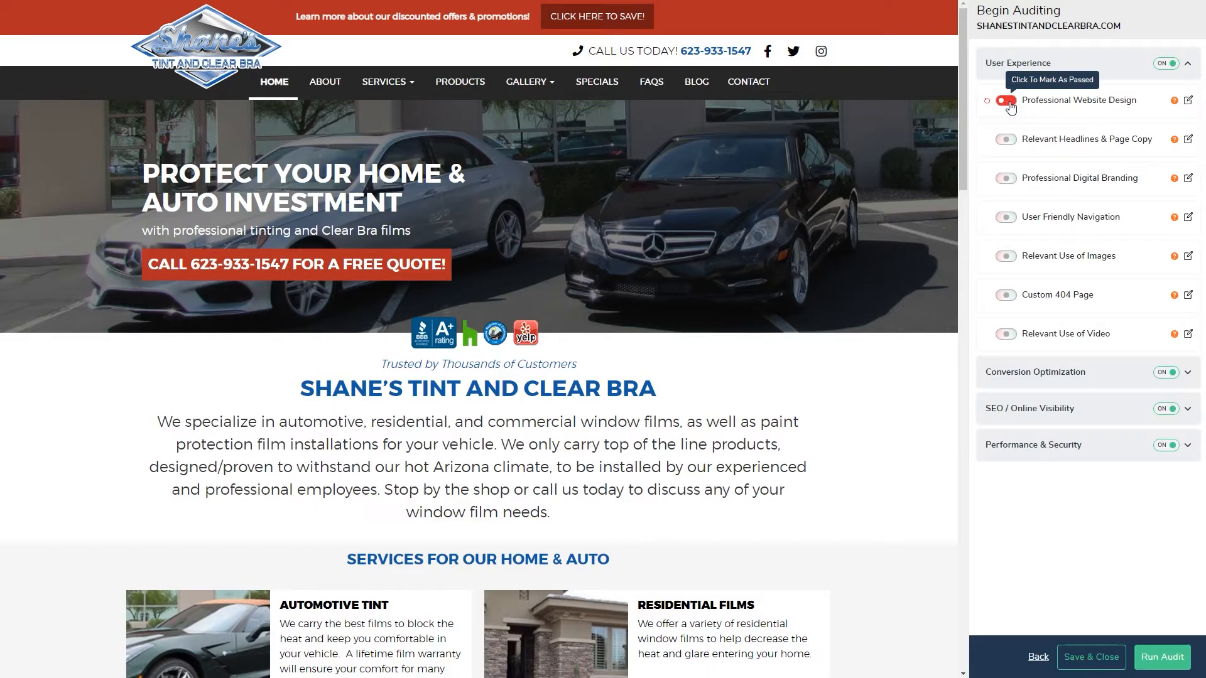
{"action": "left_click", "coordinate": [1005, 101]}
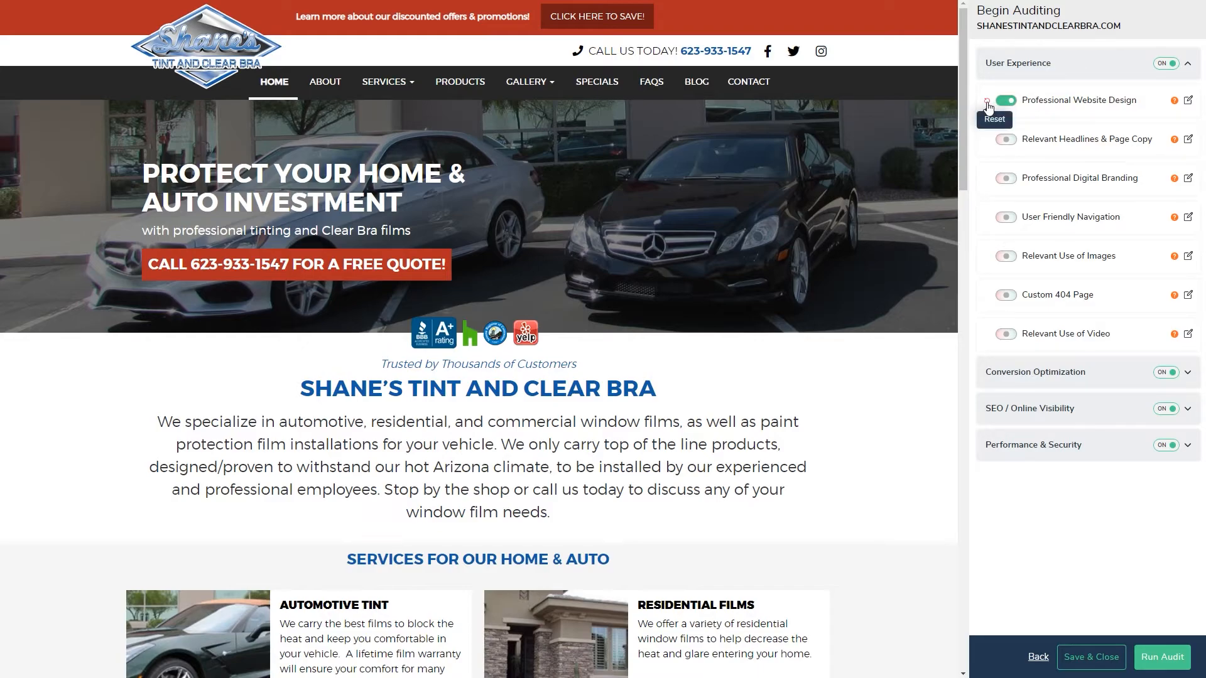
{"action": "left_click", "coordinate": [1004, 101]}
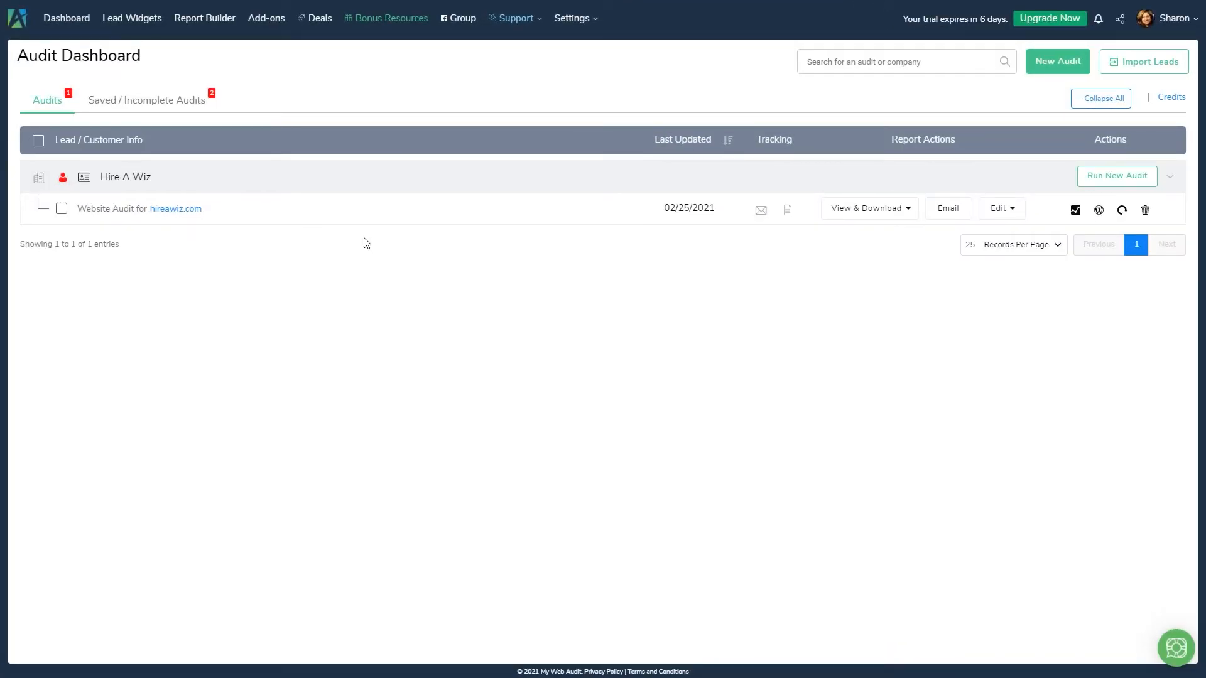
{"action": "mouse_move", "coordinate": [185, 105]}
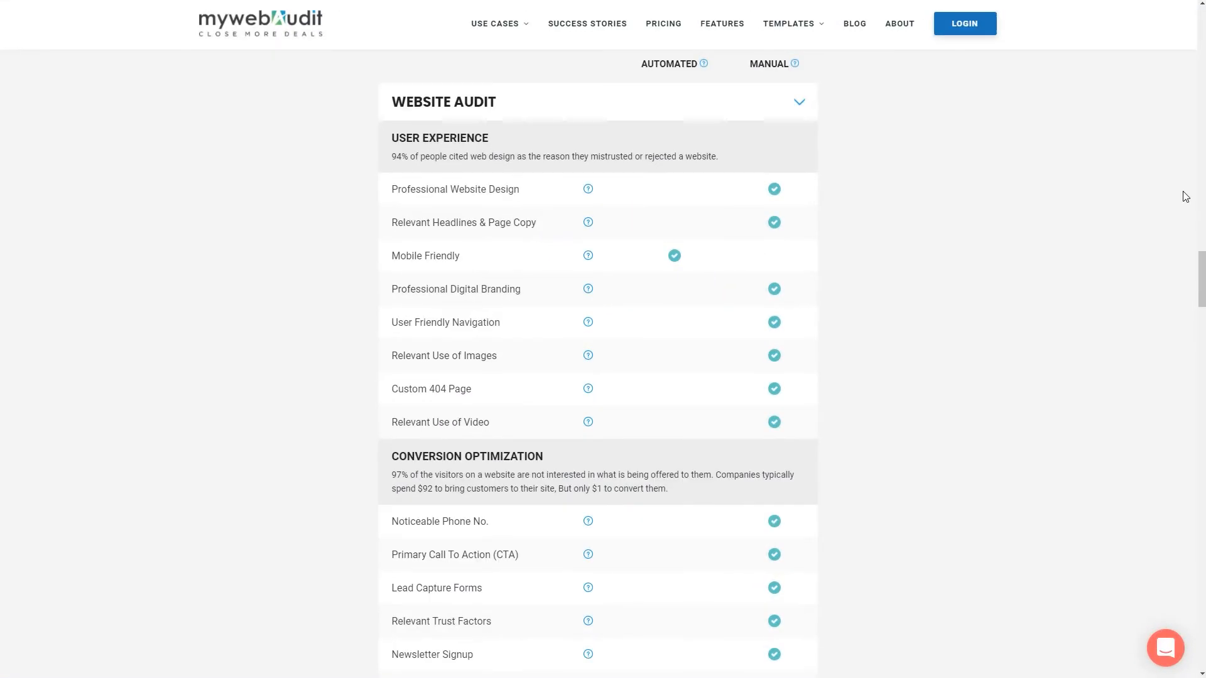
Scroll the Website Audit feature table from User Experience down to SEO / Online Visibility.
{"action": "scroll", "scroll_direction": "down", "scroll_amount": 3}
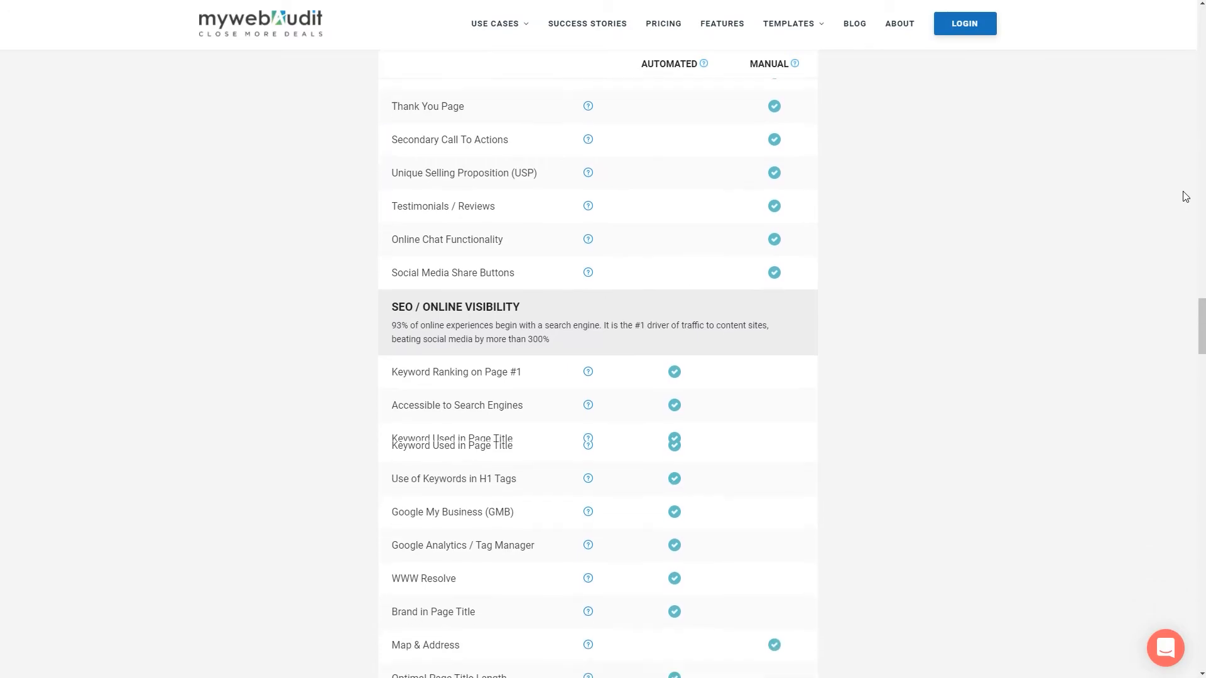
{"action": "scroll", "scroll_direction": "down", "scroll_amount": 3}
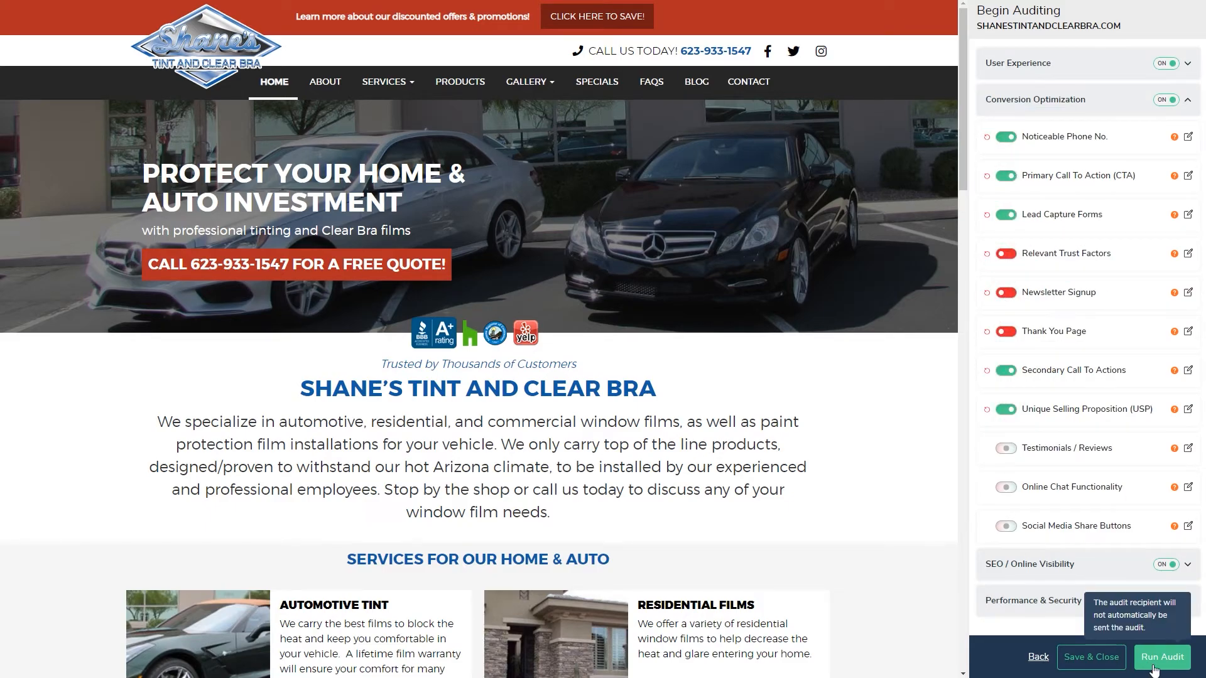
Run the Shane's Tint & Clear Bra audit so it shows in progress on the dashboard.
{"action": "left_click", "coordinate": [1160, 656]}
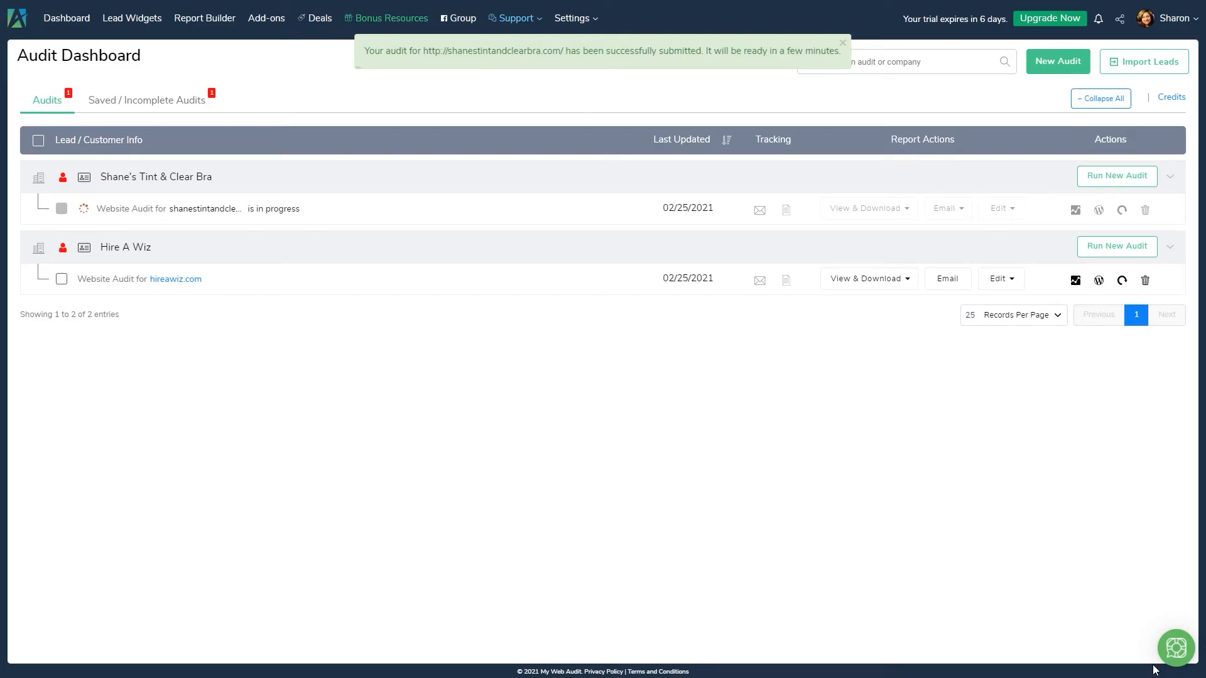
Once the Shane's Tint & Clear Bra audit completes, view its audit report from View & Download.
{"action": "left_click", "coordinate": [841, 42]}
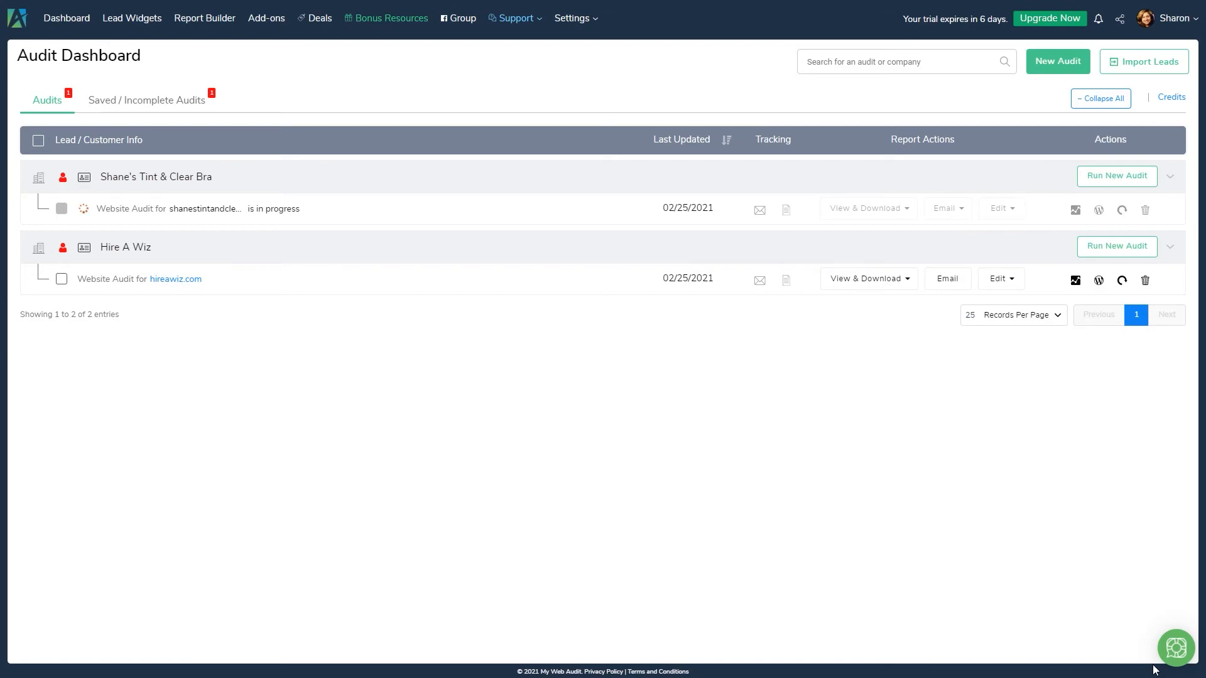
{"action": "left_click", "coordinate": [867, 207]}
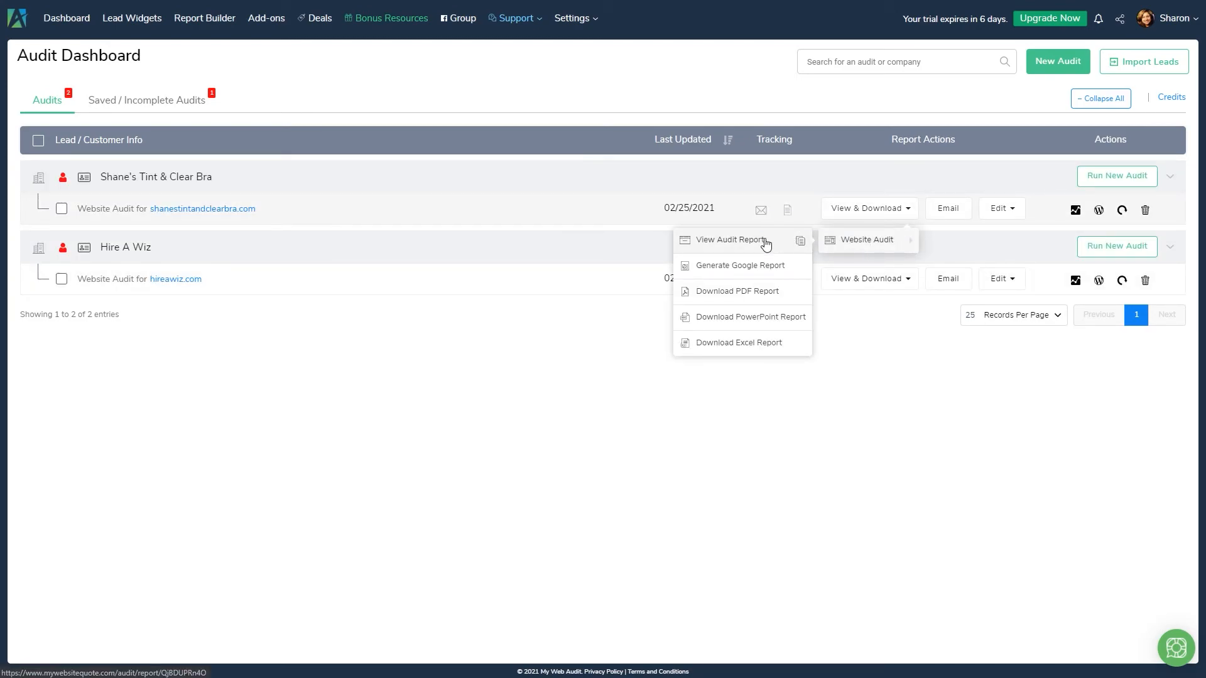
{"action": "left_click", "coordinate": [729, 239]}
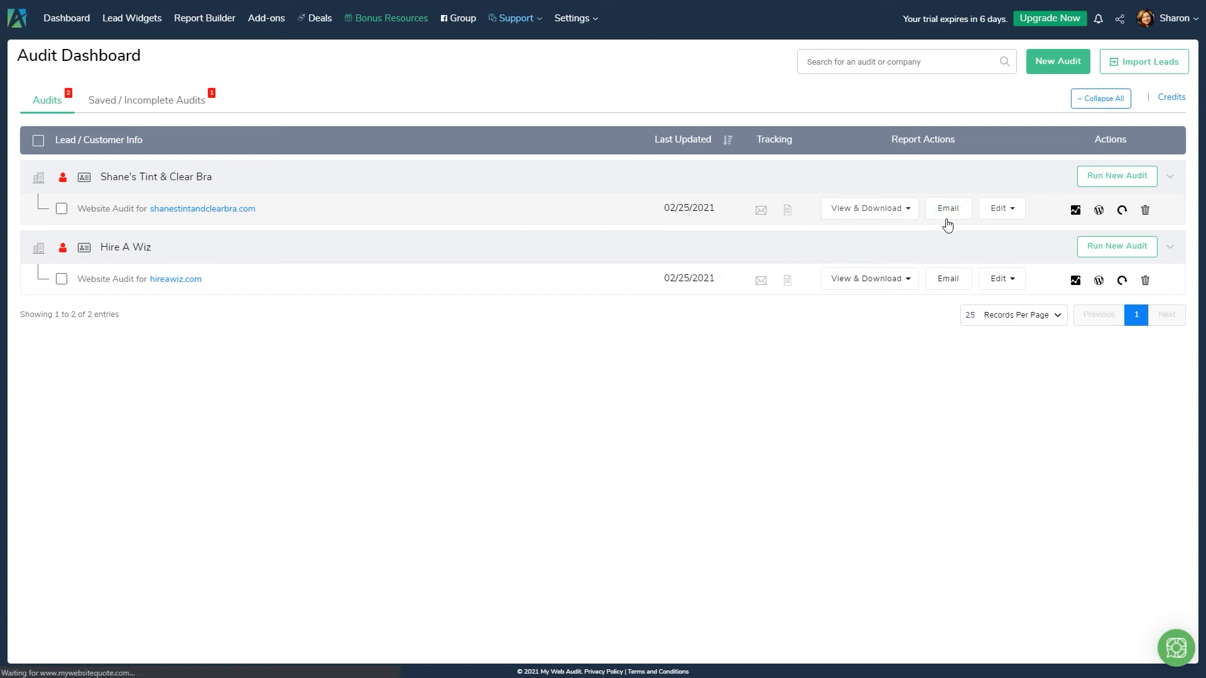
Start an Email Audit for the new audit and show all audit points, not only high-impact ones.
{"action": "left_click", "coordinate": [947, 208]}
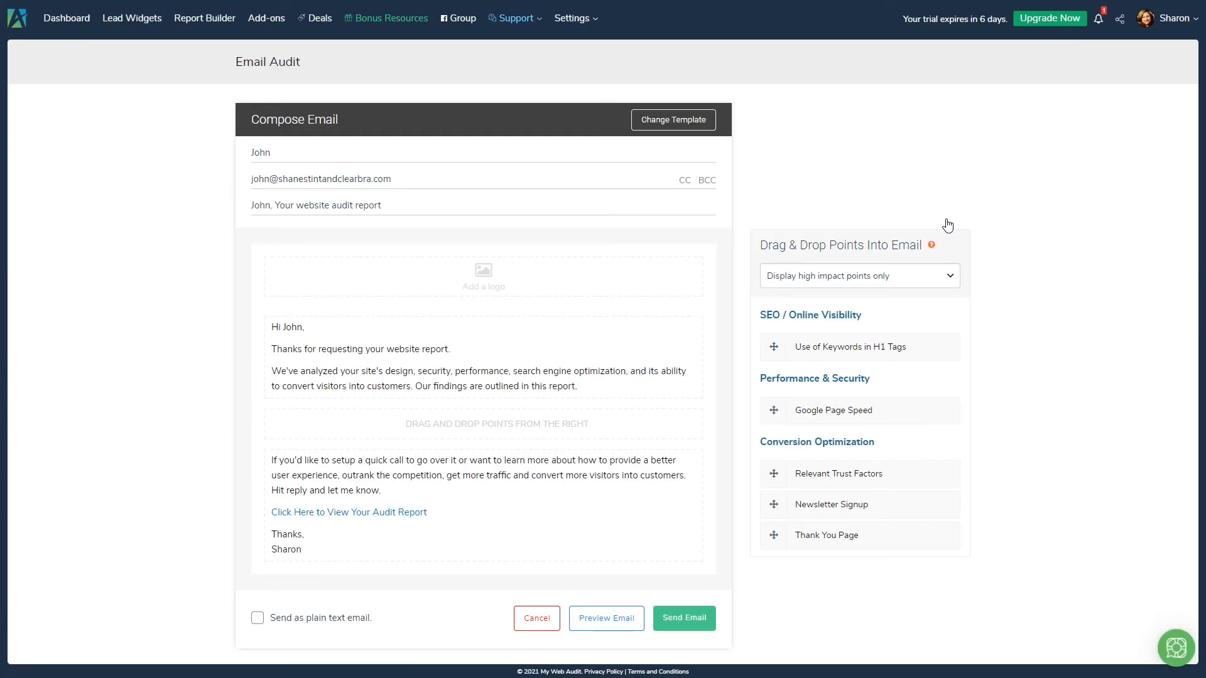
{"action": "left_click", "coordinate": [672, 119]}
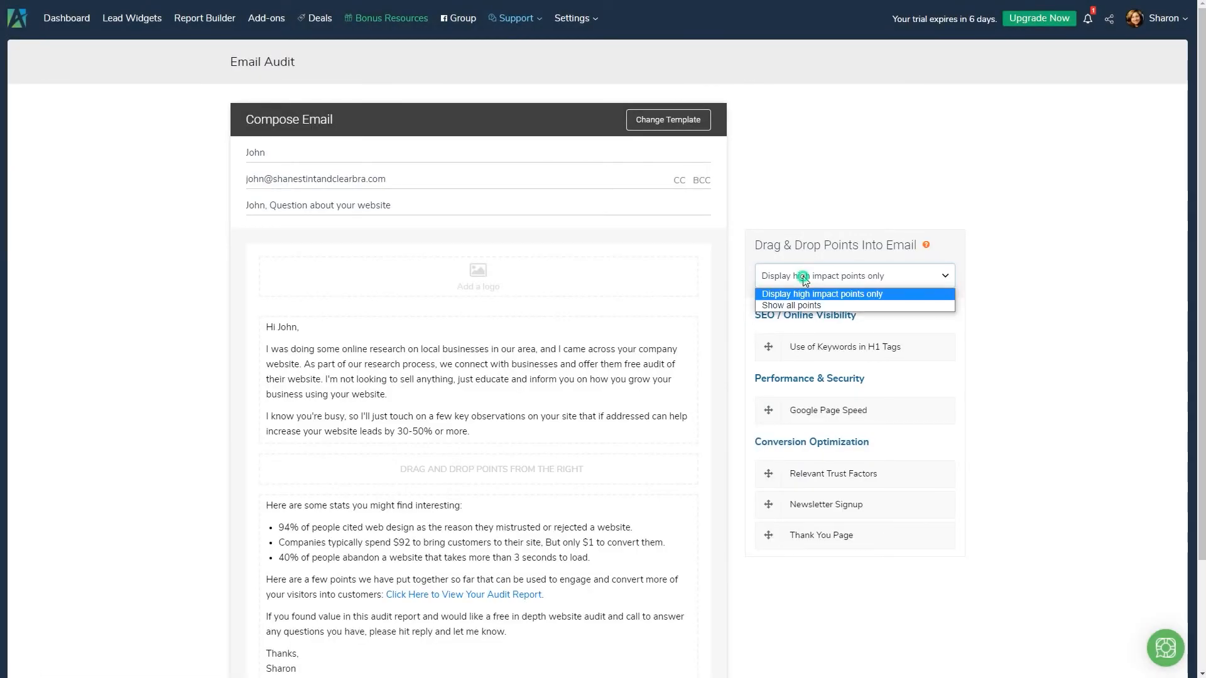
{"action": "left_click", "coordinate": [790, 305]}
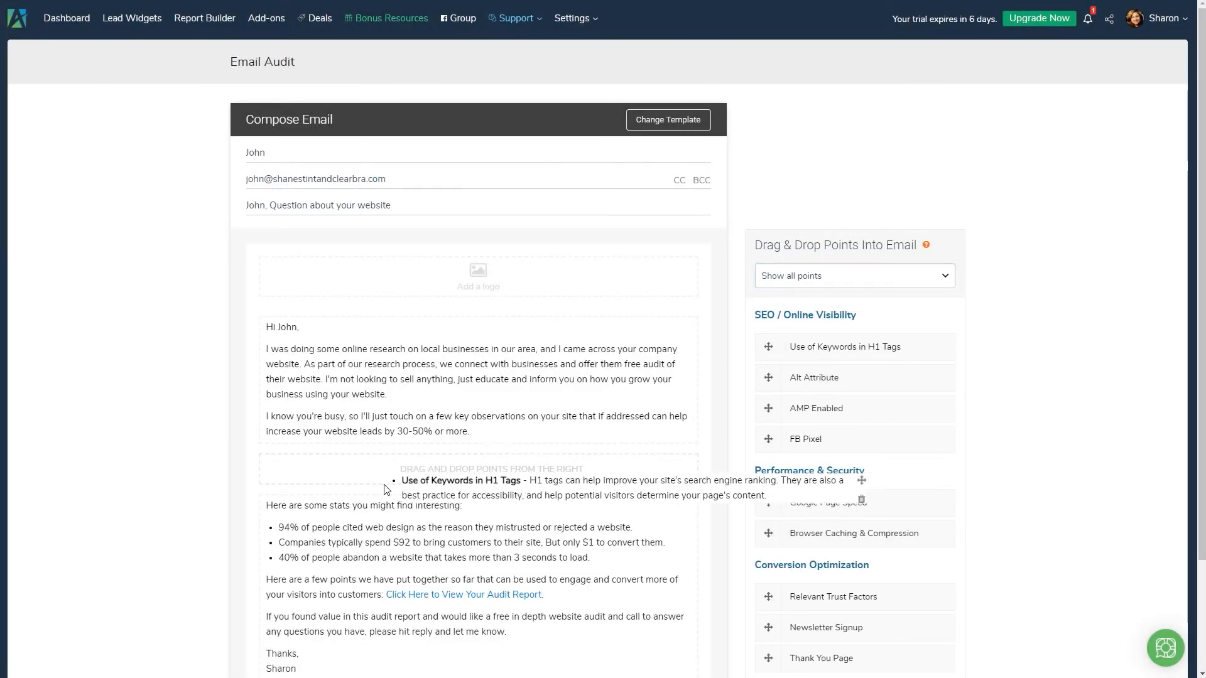